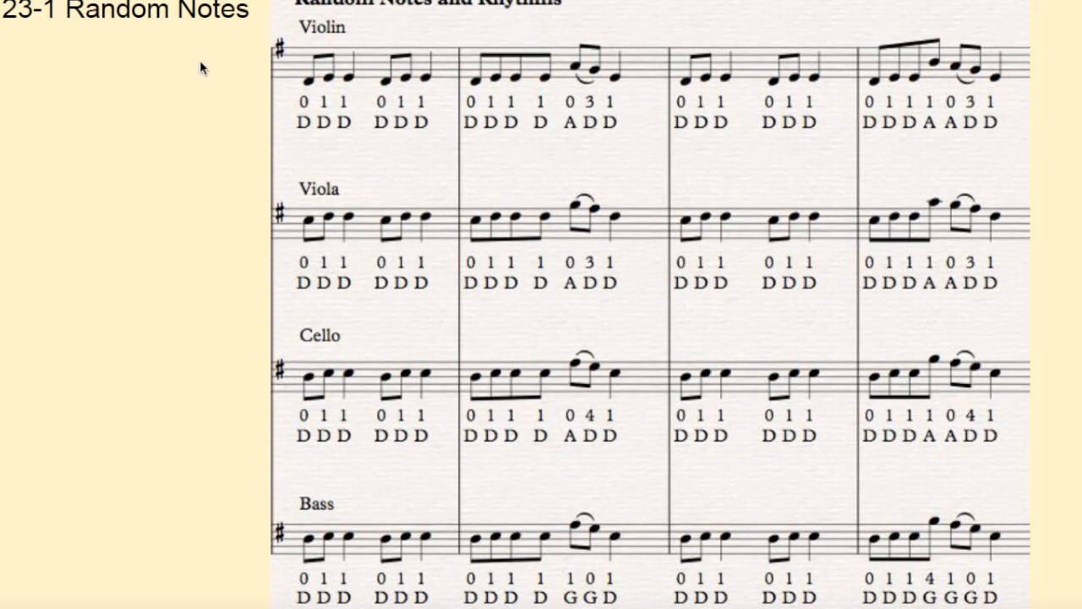
pyautogui.moveTo(209, 55)
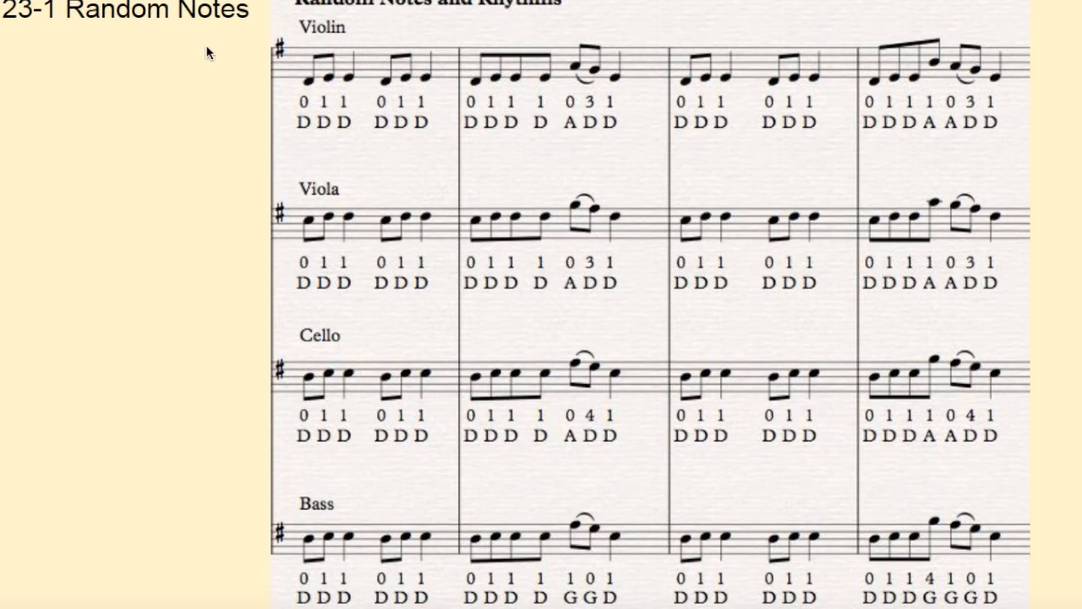
pyautogui.moveTo(223, 58)
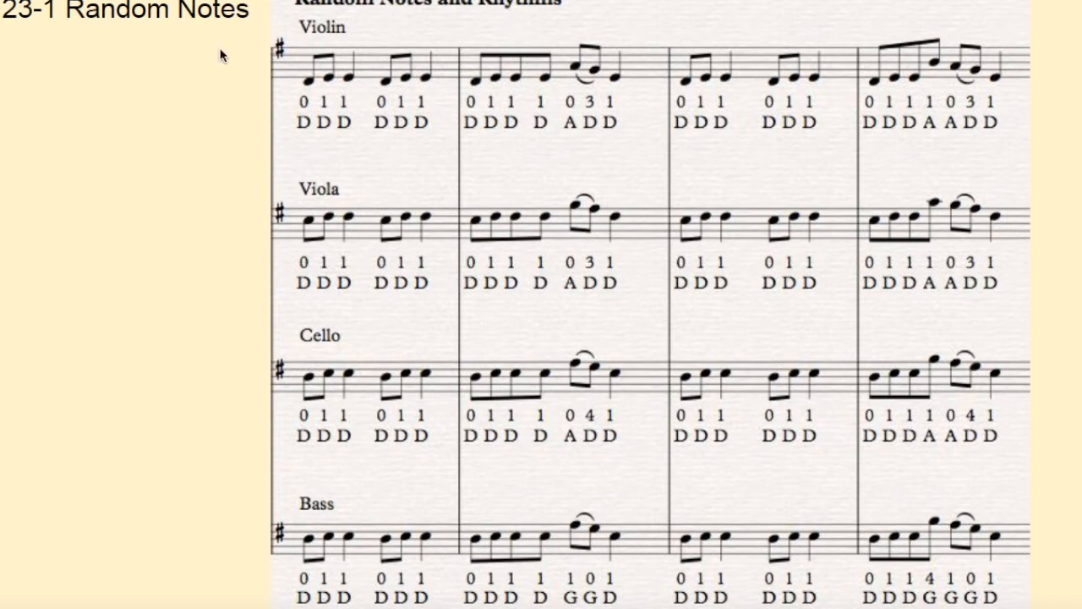
pyautogui.moveTo(240, 17)
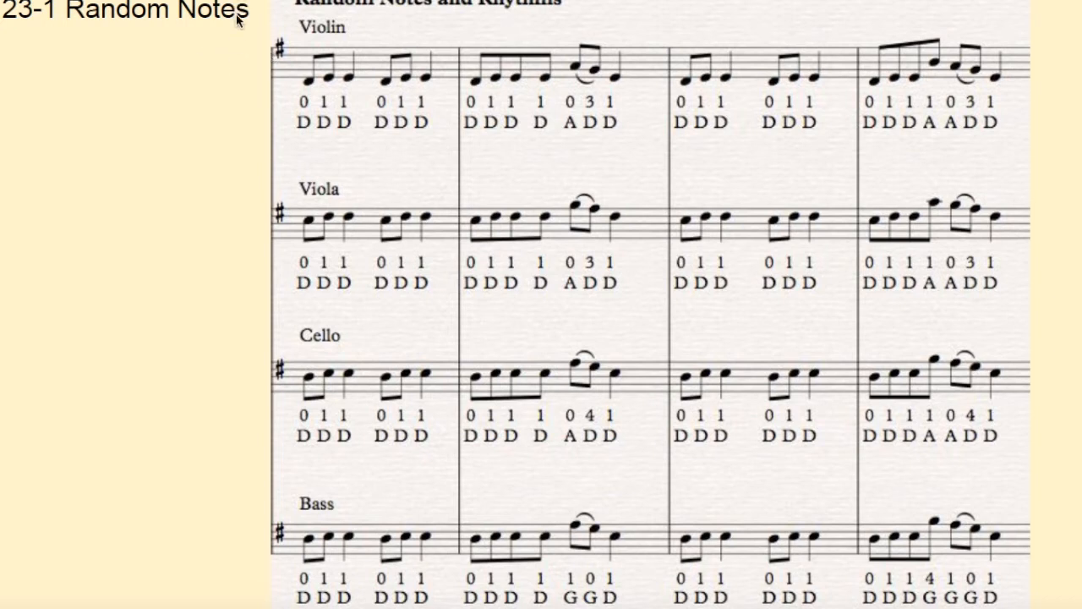
pyautogui.moveTo(335, 20)
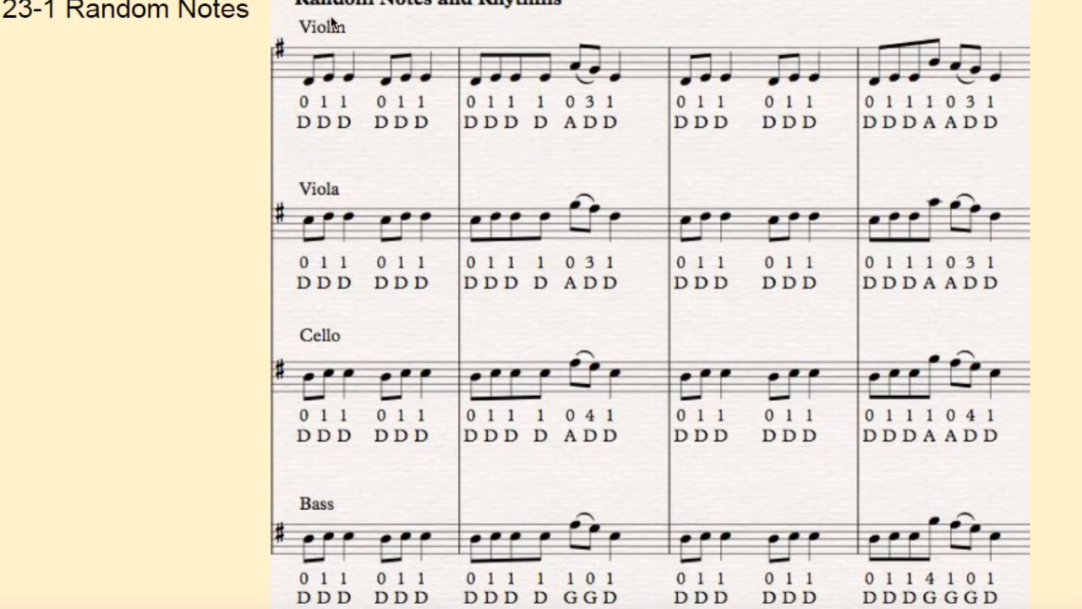
pyautogui.moveTo(433, 34)
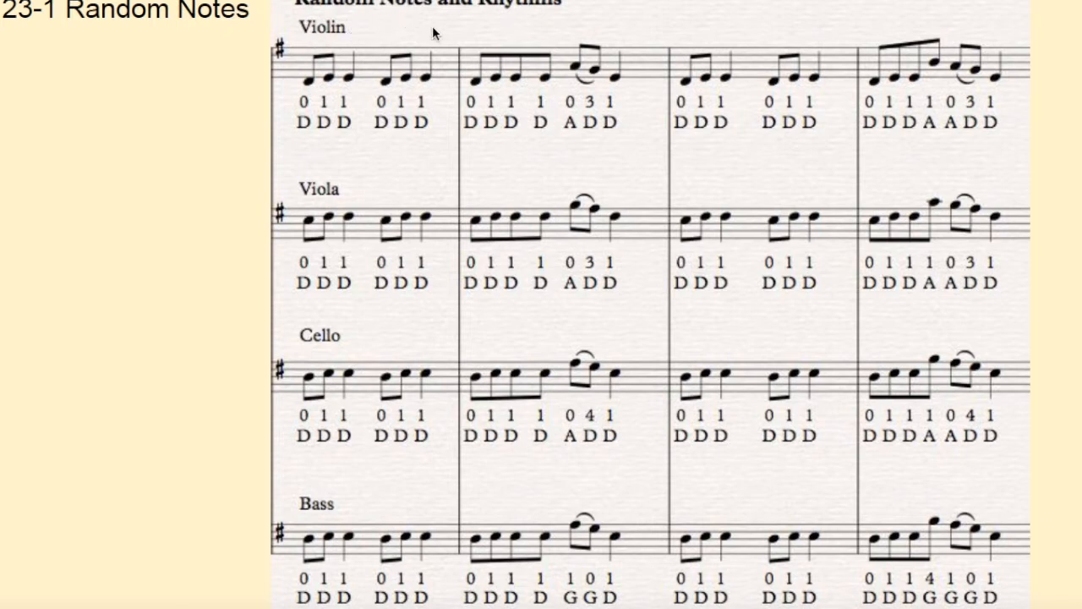
pyautogui.moveTo(551, 24)
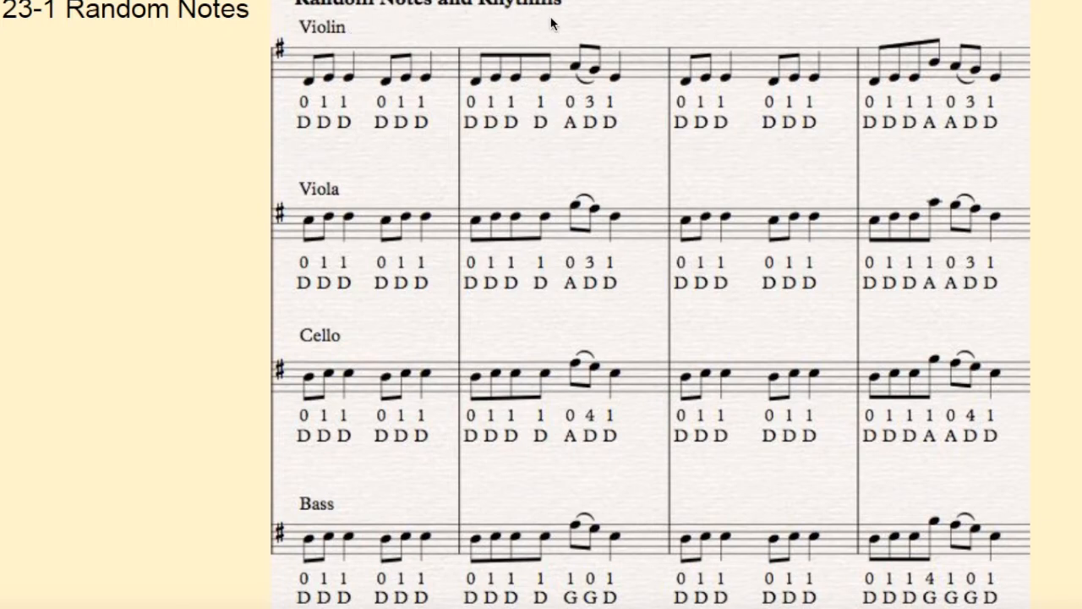
pyautogui.moveTo(686, 32)
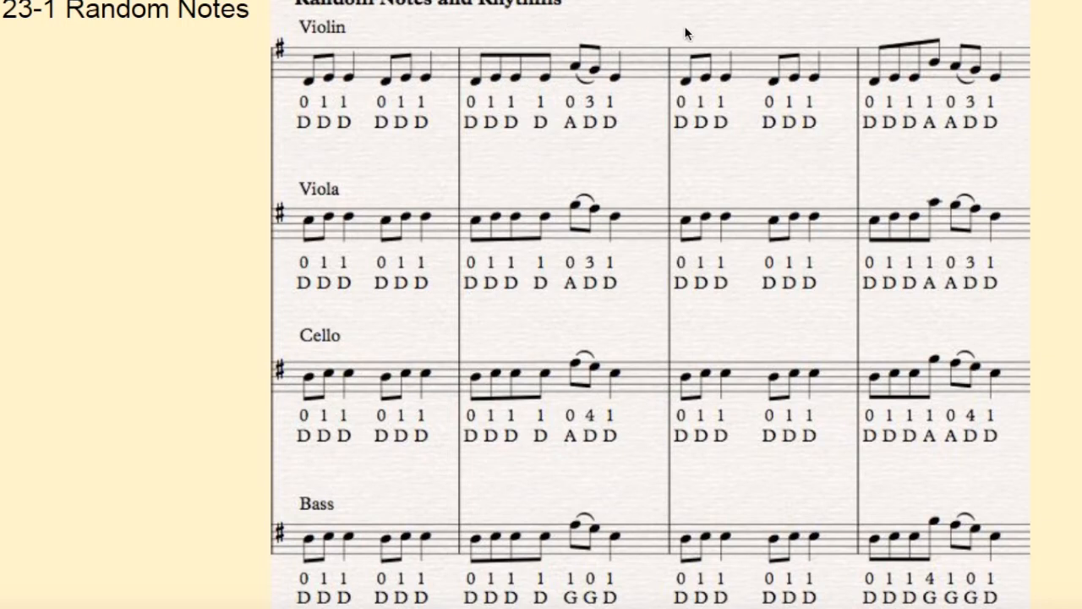
pyautogui.moveTo(823, 30)
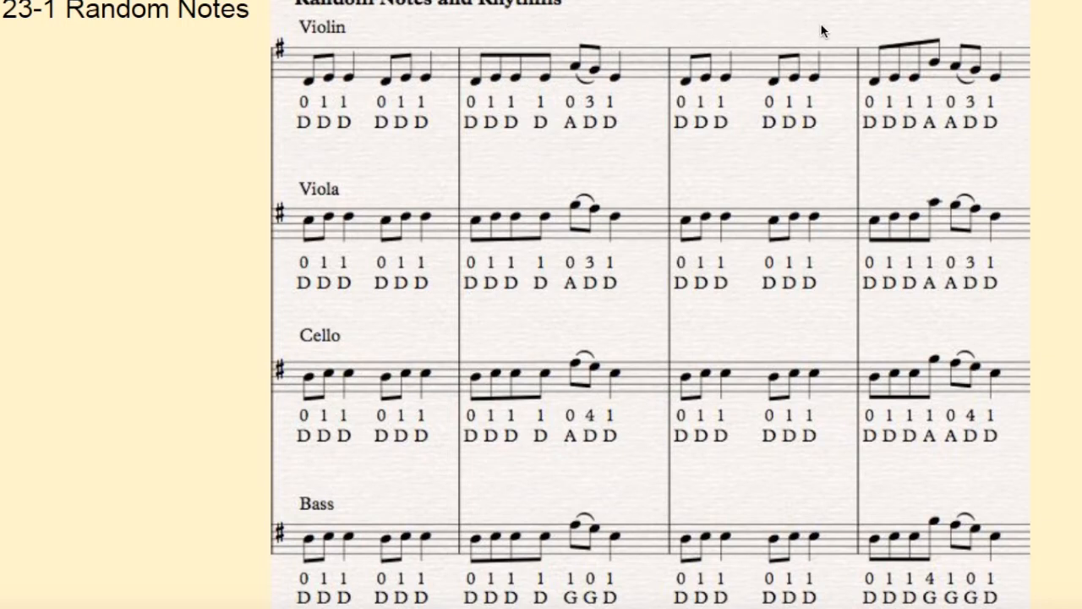
pyautogui.moveTo(957, 22)
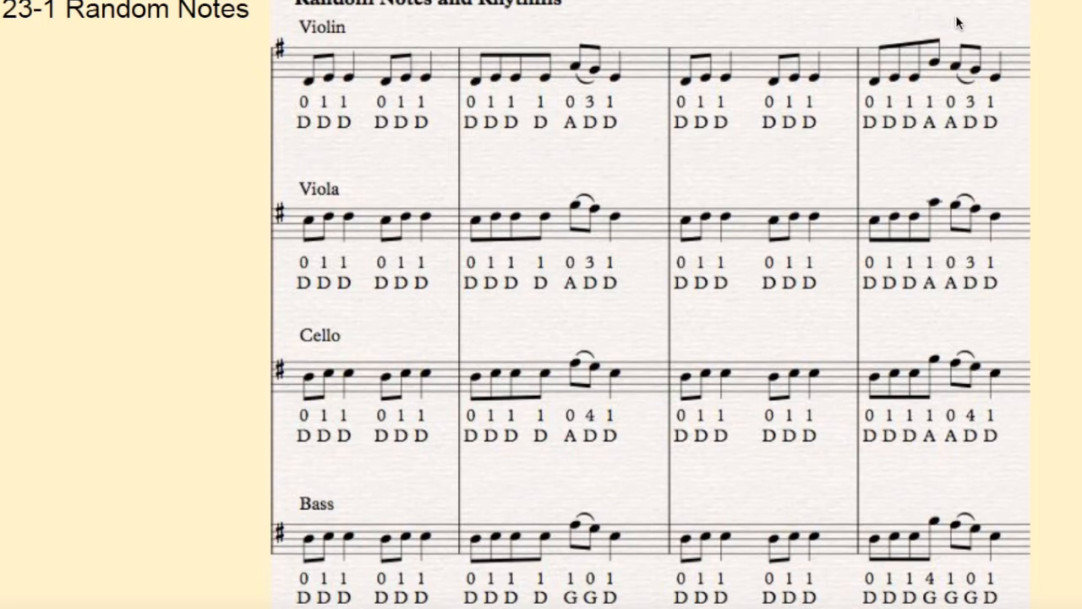
pyautogui.moveTo(403, 43)
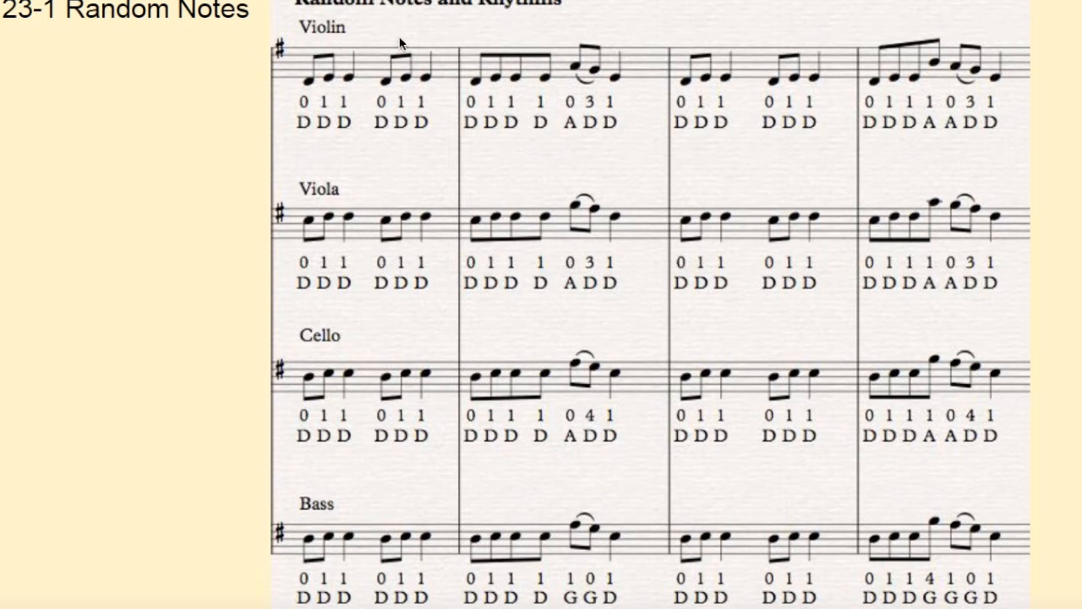
pyautogui.moveTo(162, 142)
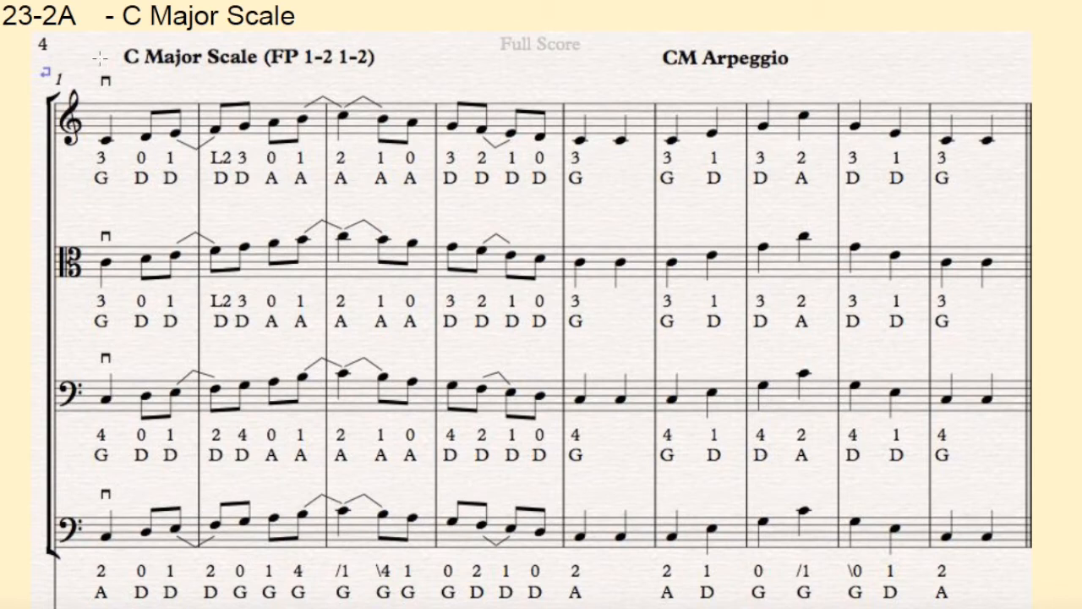
pyautogui.moveTo(149, 88)
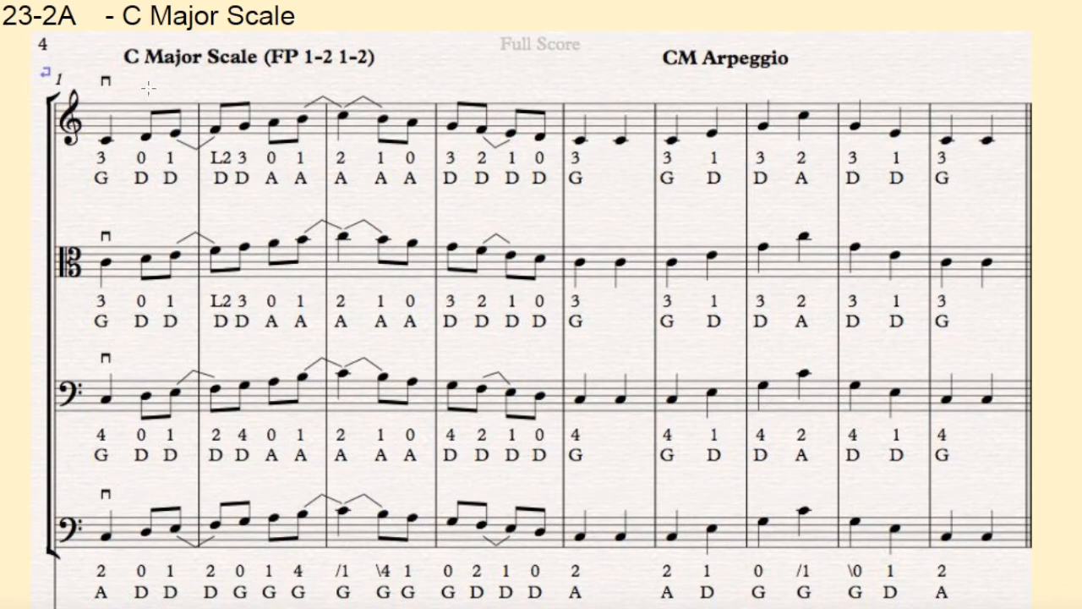
pyautogui.moveTo(247, 91)
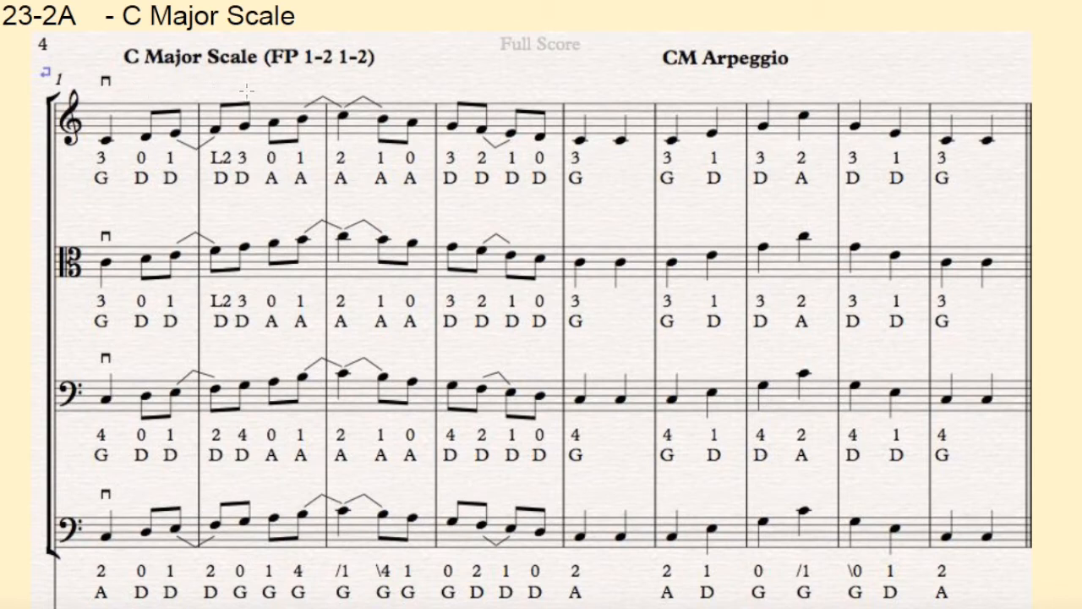
pyautogui.moveTo(338, 83)
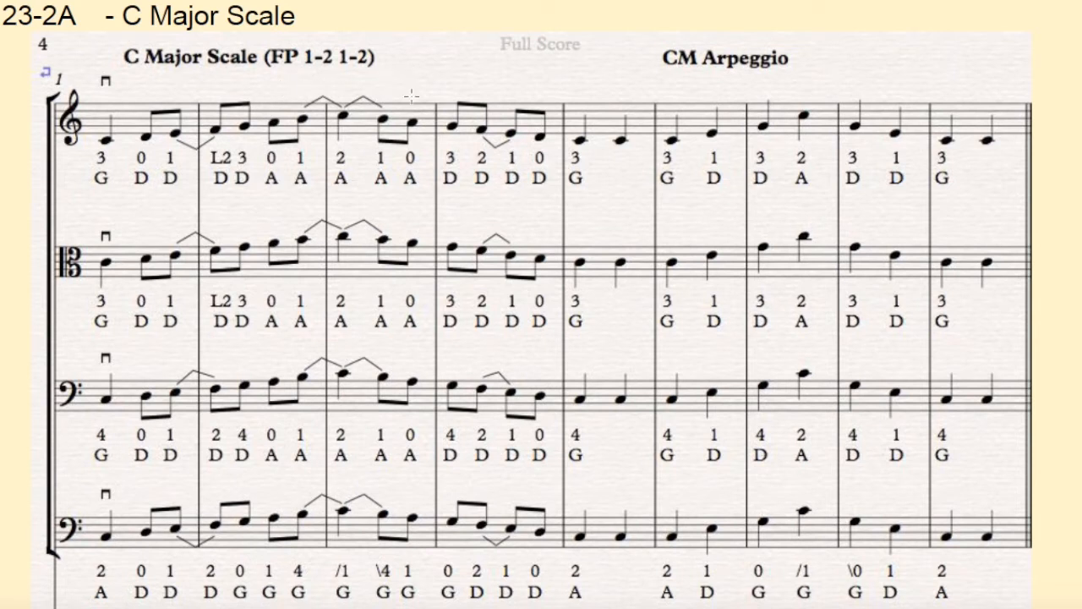
pyautogui.moveTo(514, 84)
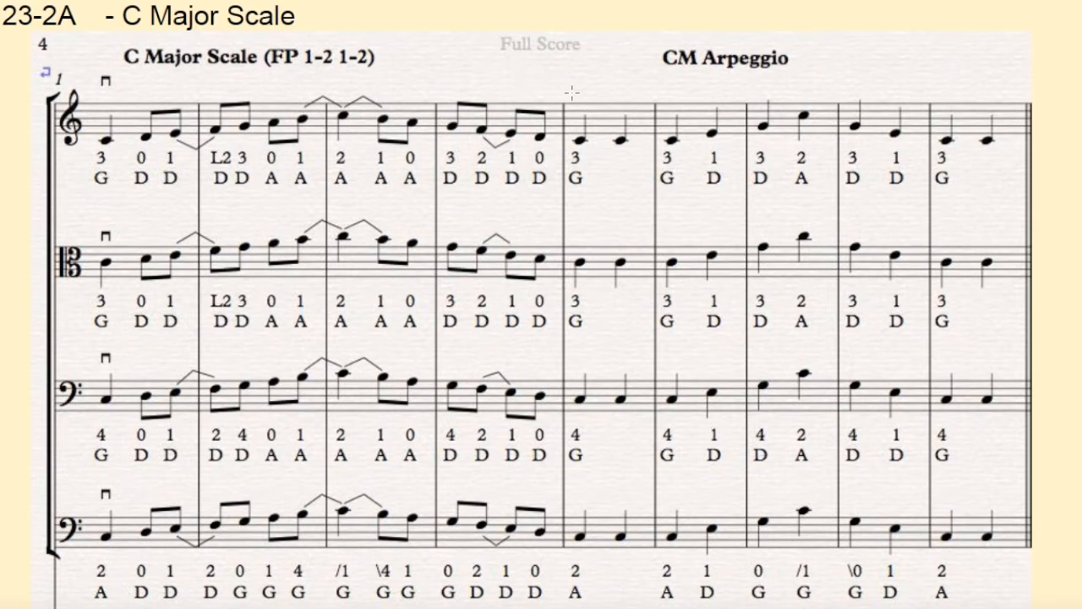
pyautogui.moveTo(676, 91)
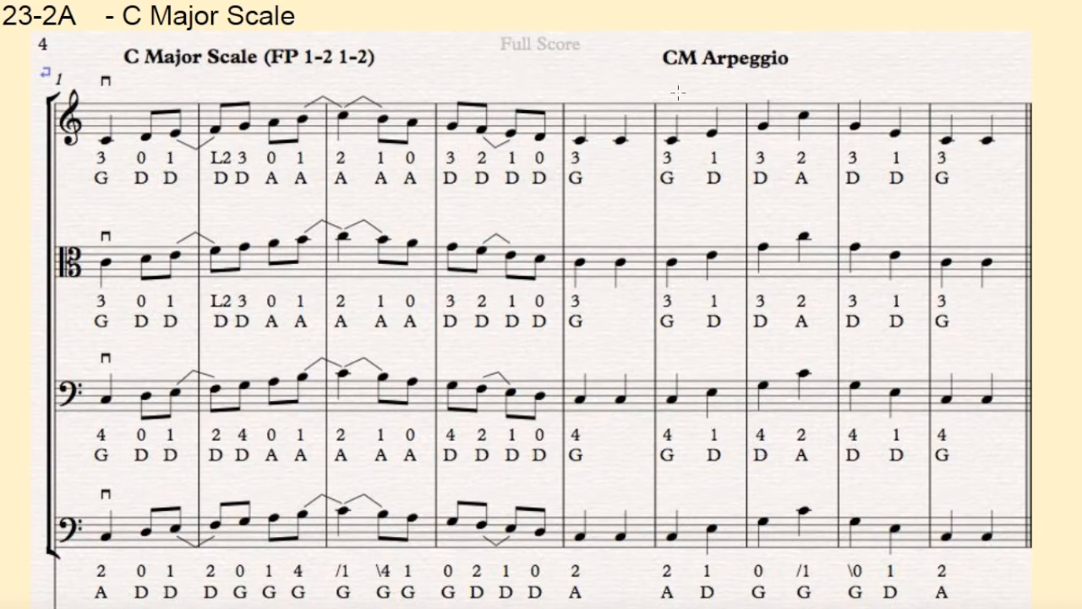
pyautogui.moveTo(730, 78)
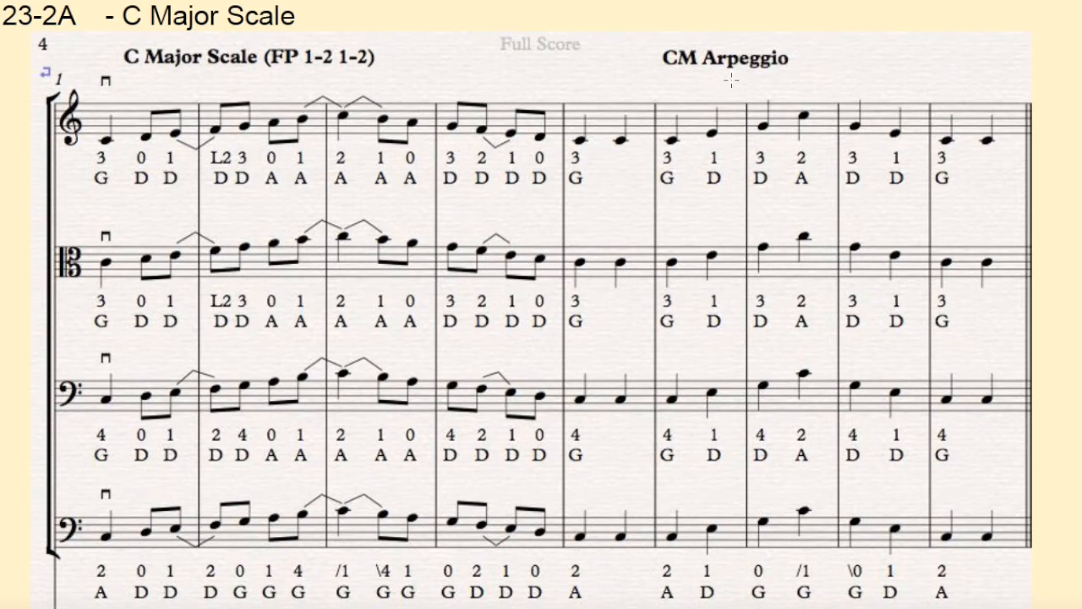
pyautogui.moveTo(809, 78)
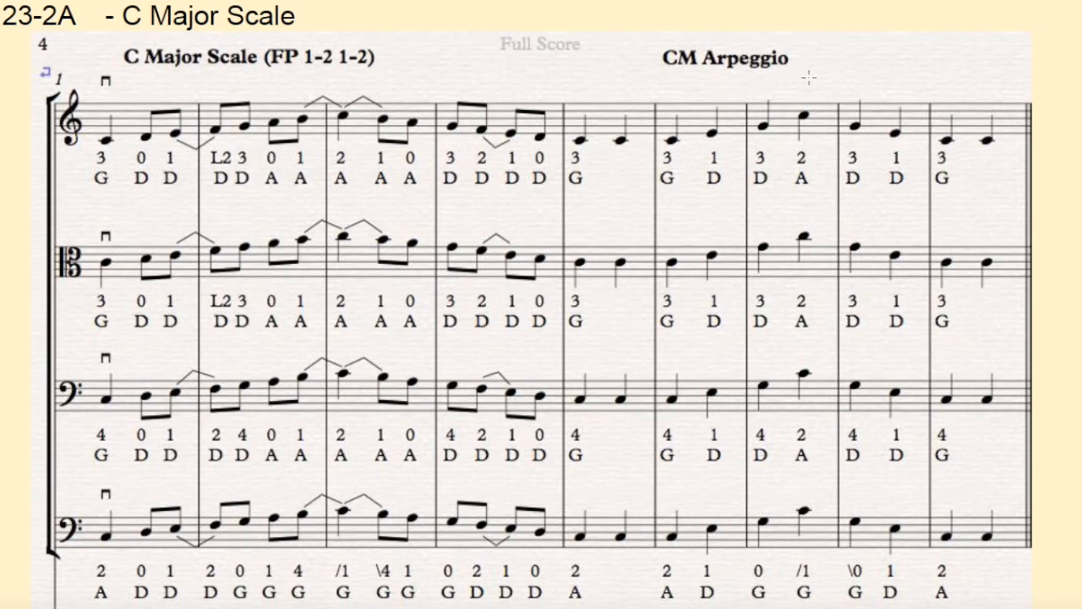
pyautogui.moveTo(903, 87)
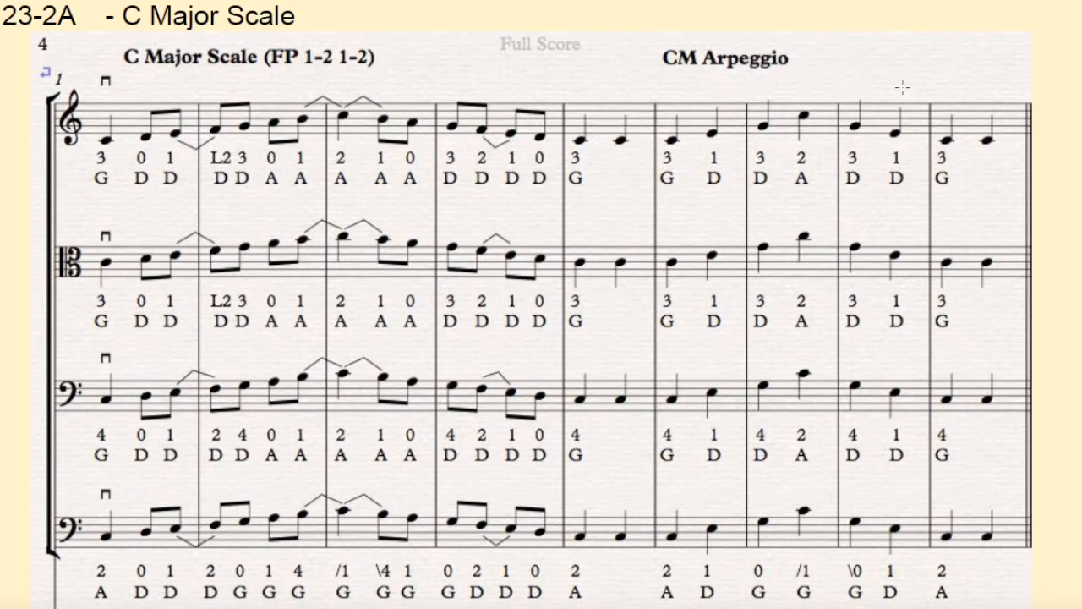
pyautogui.moveTo(960, 81)
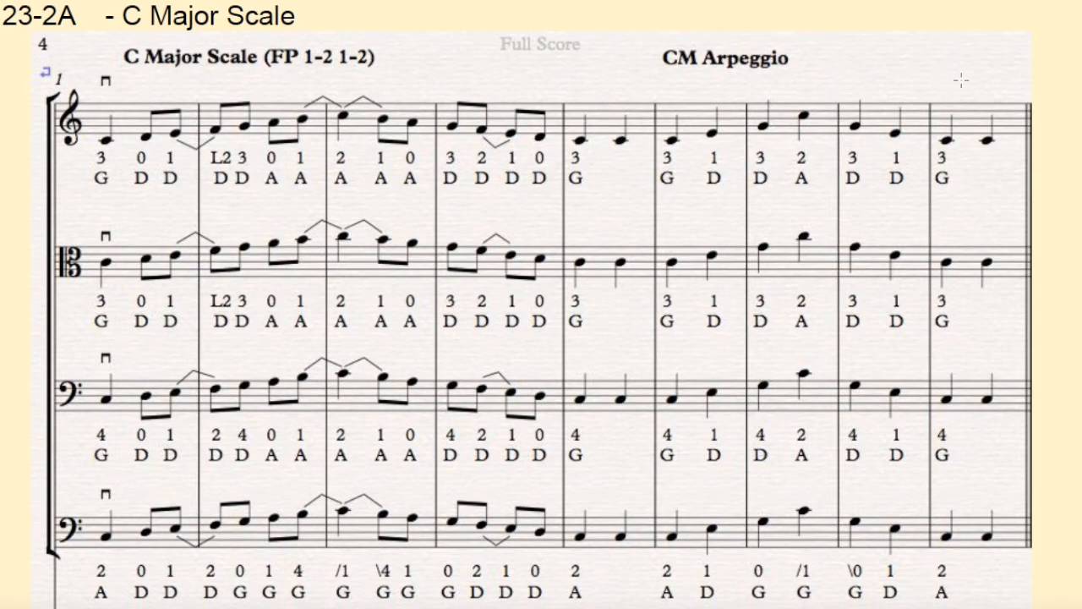
pyautogui.moveTo(839, 61)
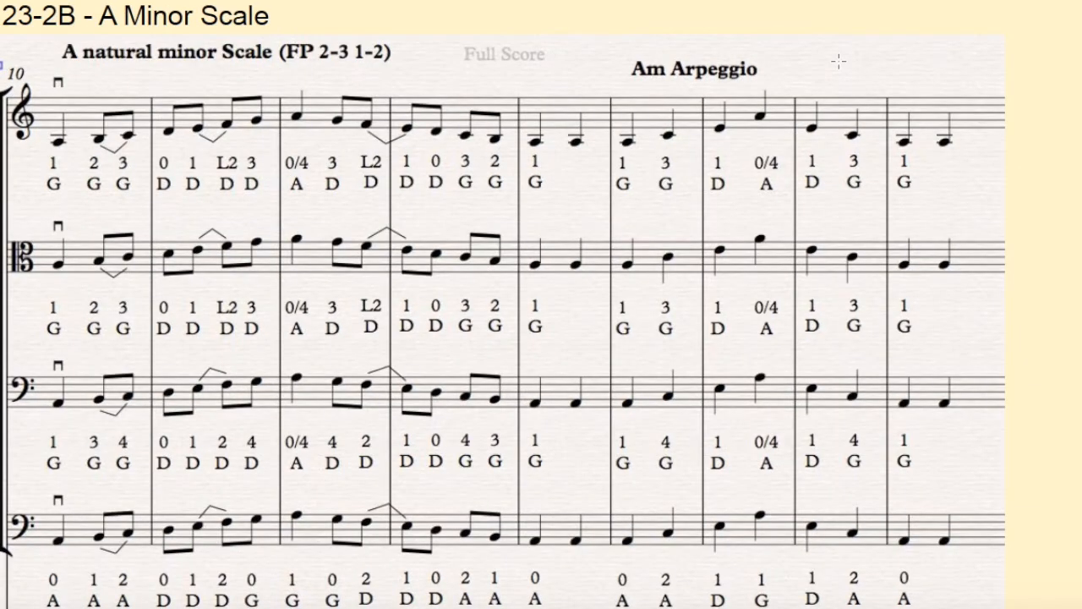
pyautogui.moveTo(17, 65)
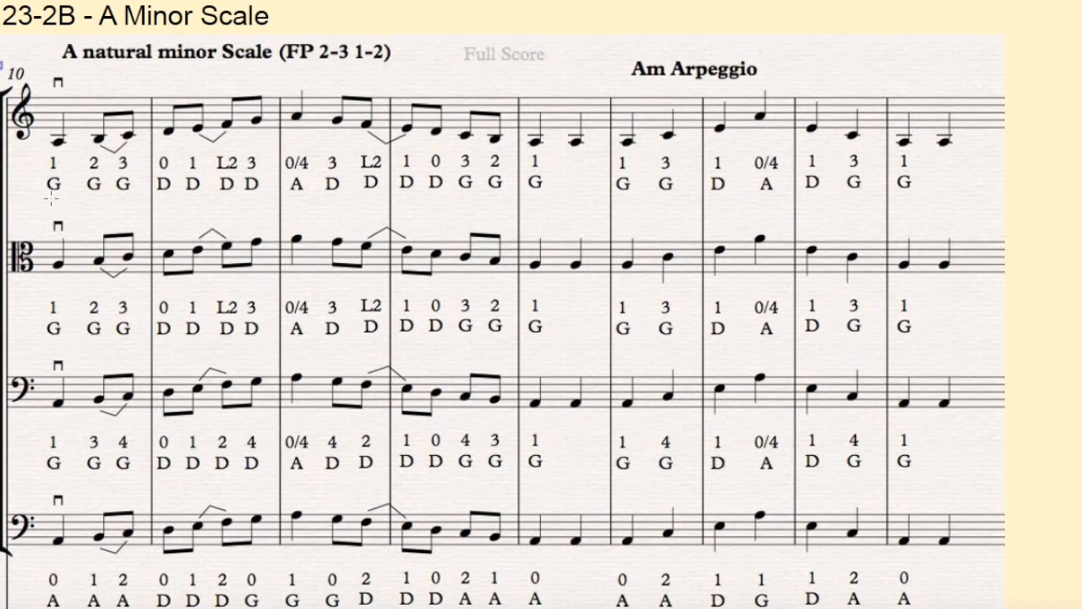
pyautogui.moveTo(27, 62)
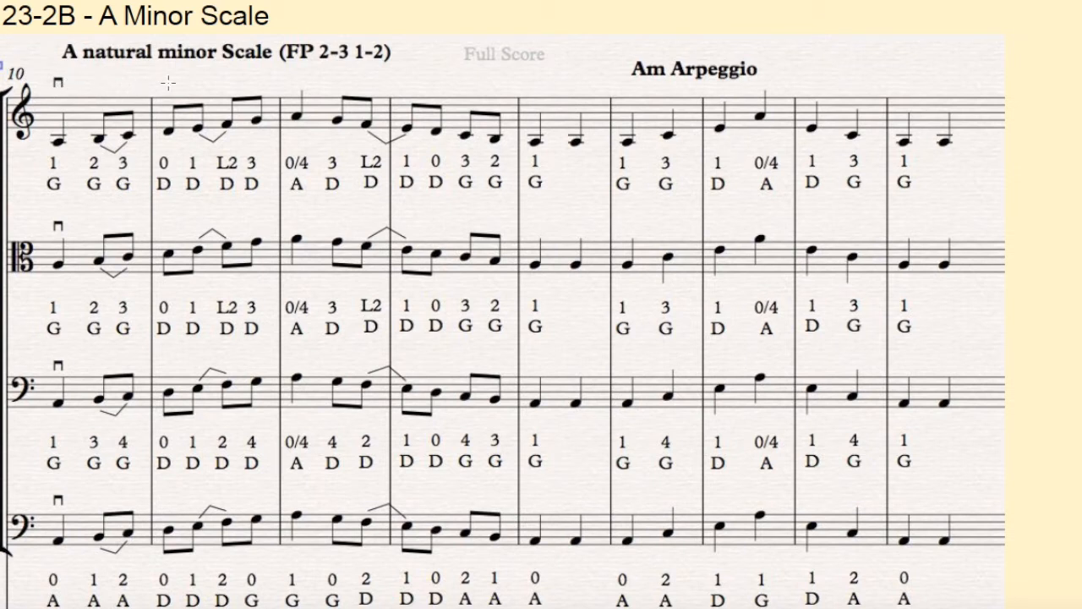
pyautogui.moveTo(228, 78)
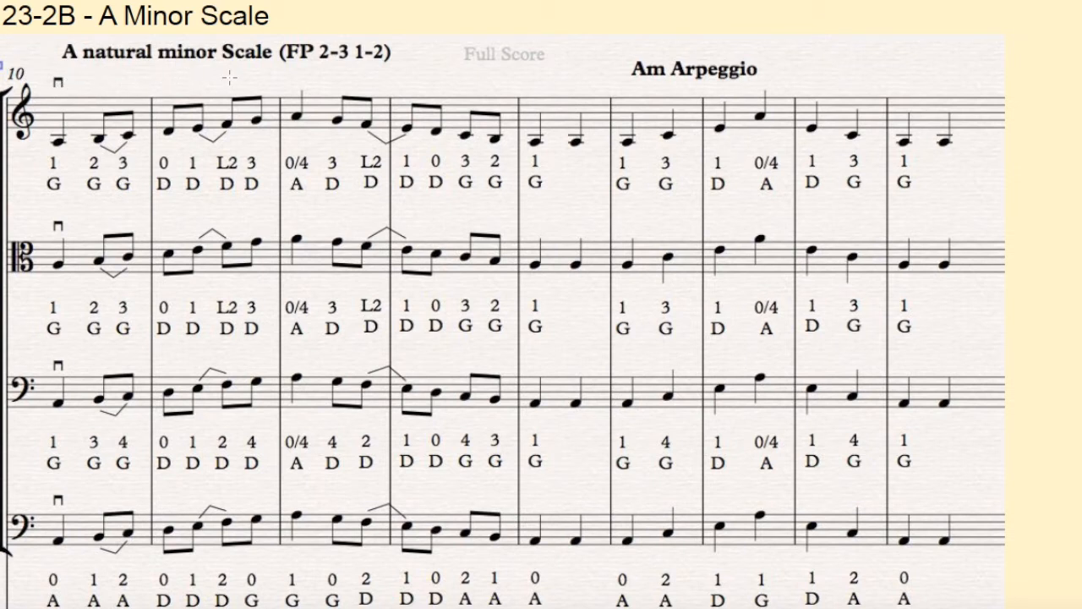
pyautogui.moveTo(294, 81)
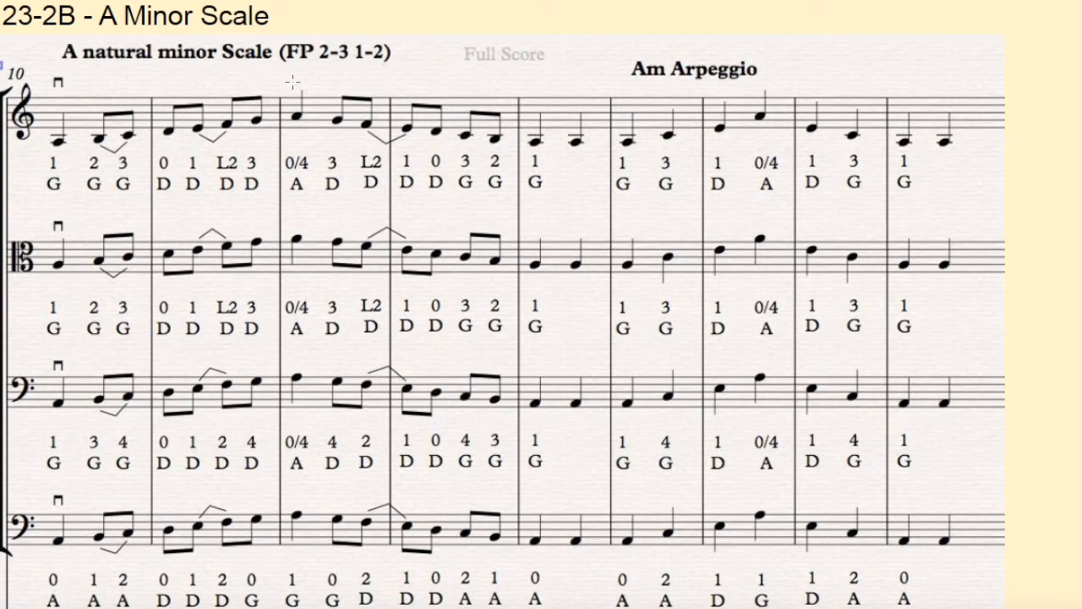
pyautogui.moveTo(380, 77)
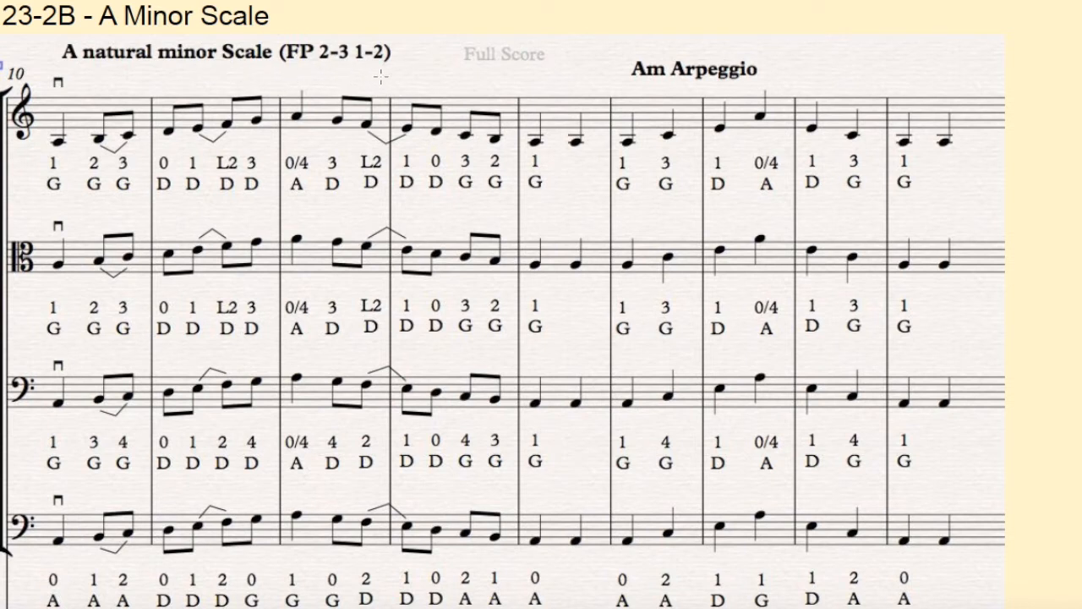
pyautogui.moveTo(470, 88)
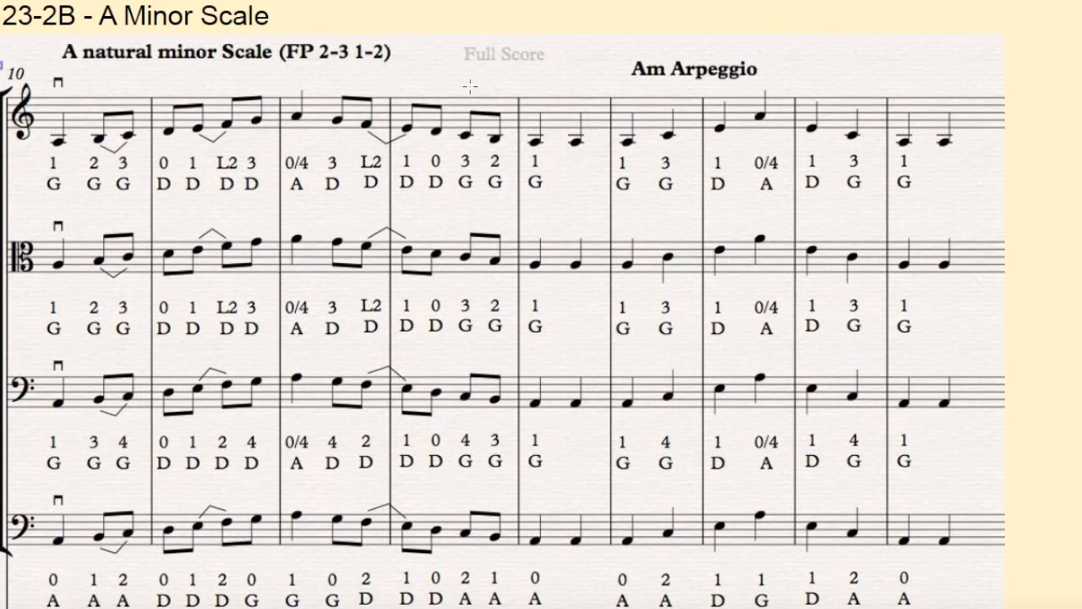
pyautogui.moveTo(521, 85)
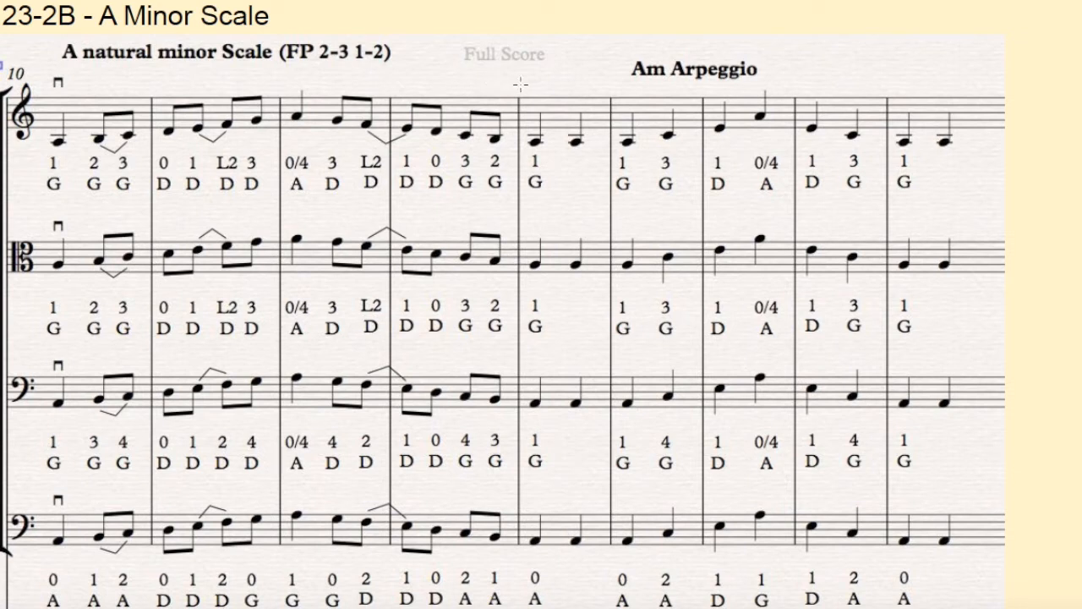
pyautogui.moveTo(616, 69)
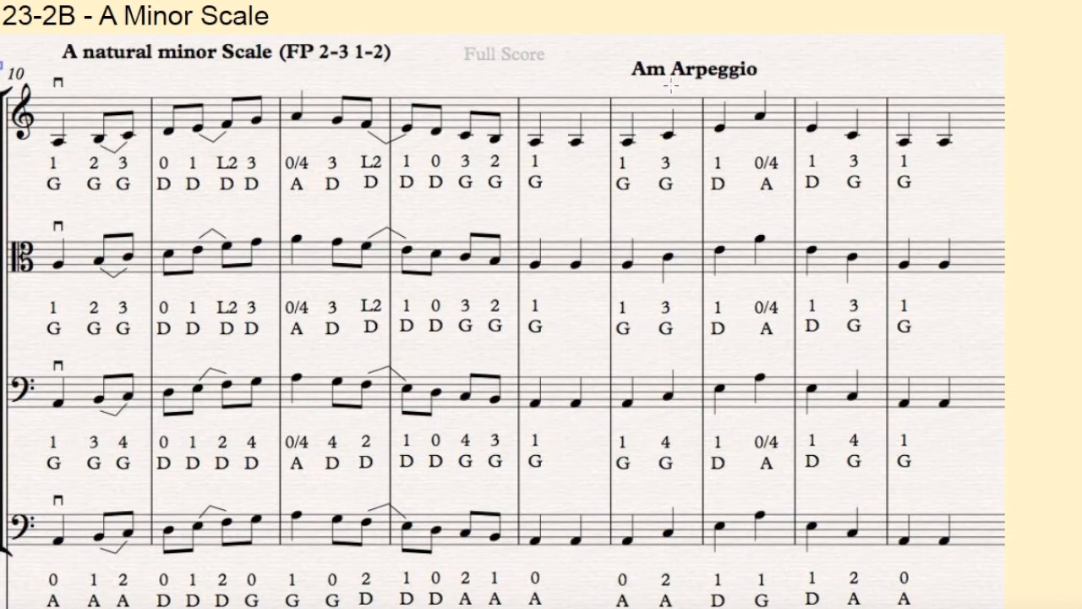
pyautogui.moveTo(758, 84)
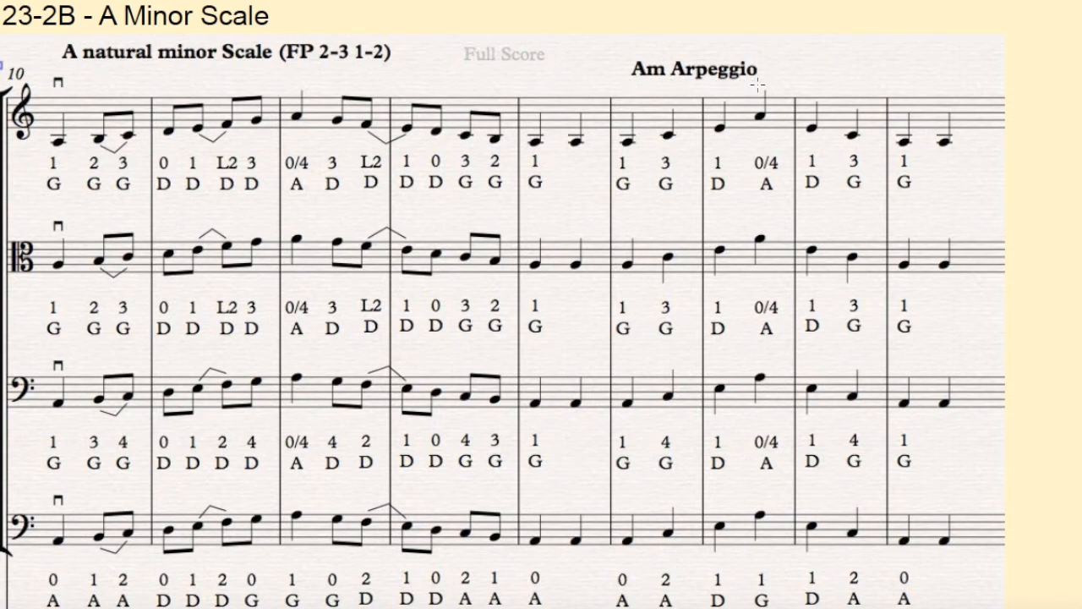
pyautogui.moveTo(855, 84)
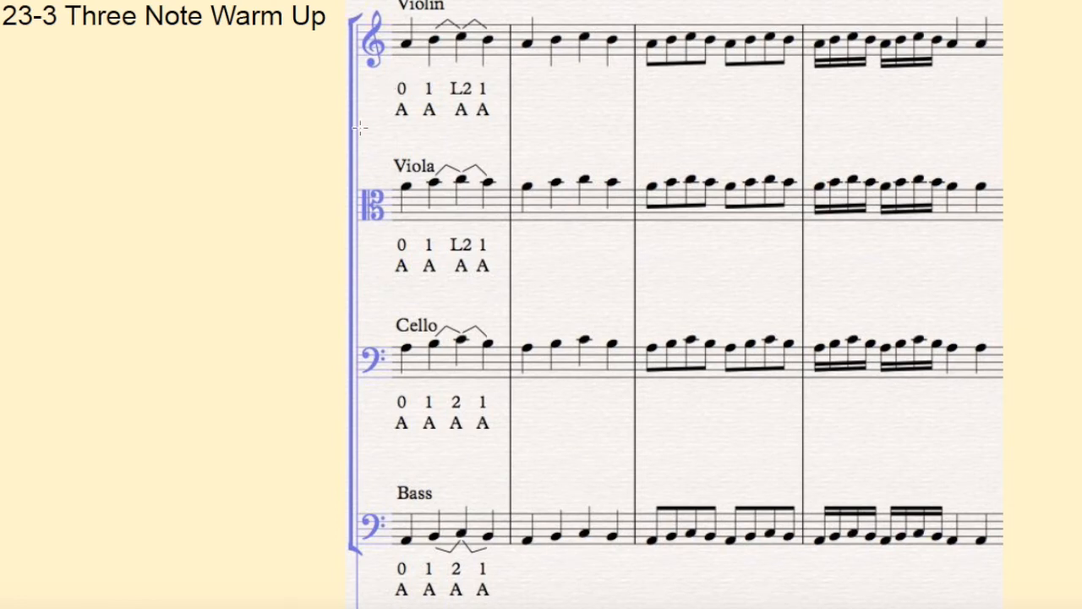
pyautogui.moveTo(470, 69)
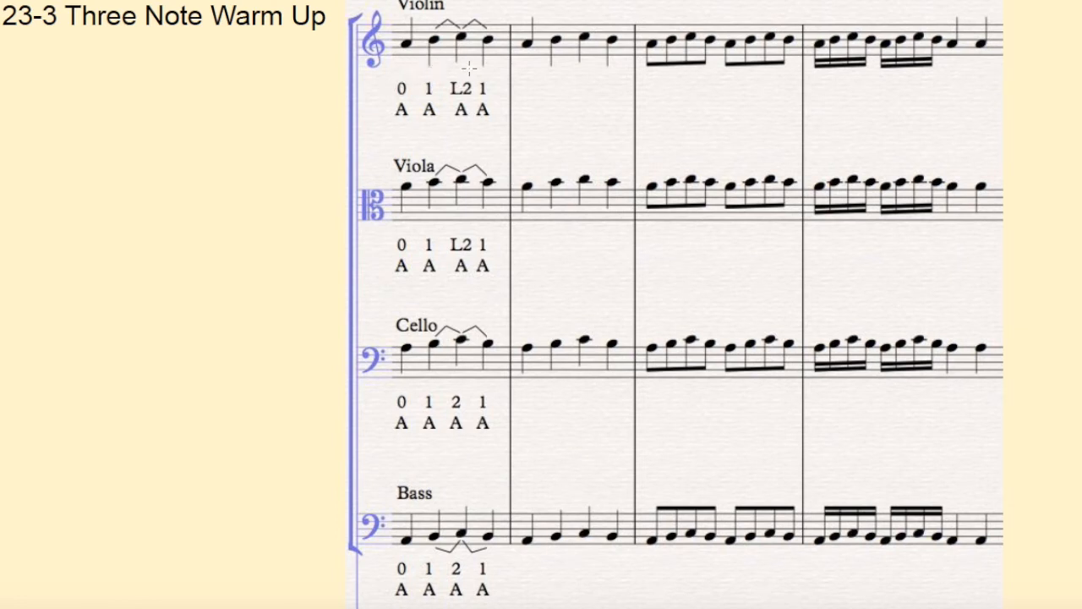
pyautogui.moveTo(403, 66)
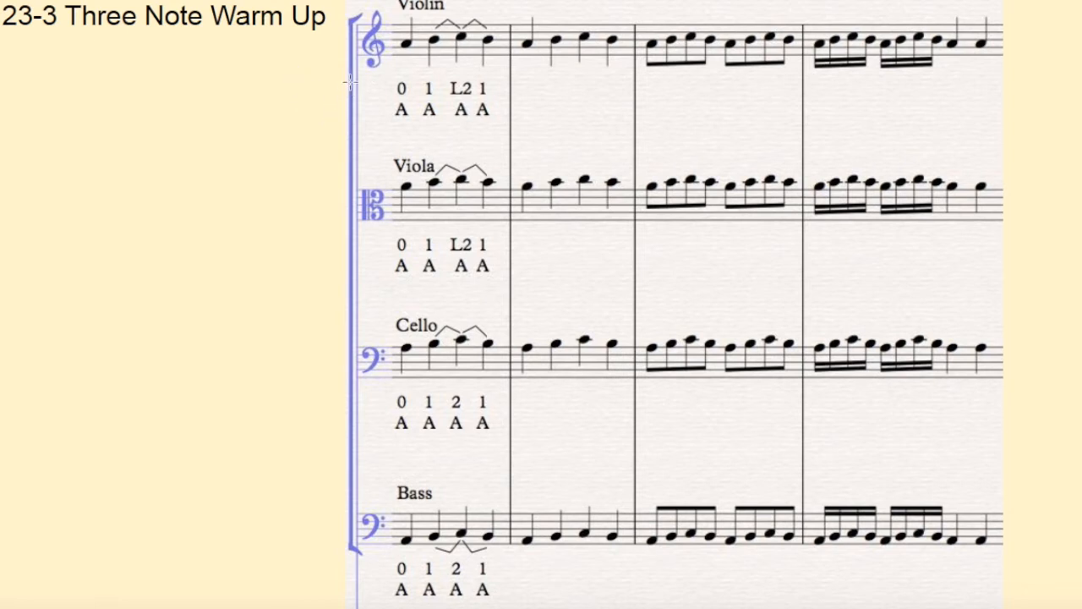
pyautogui.moveTo(426, 71)
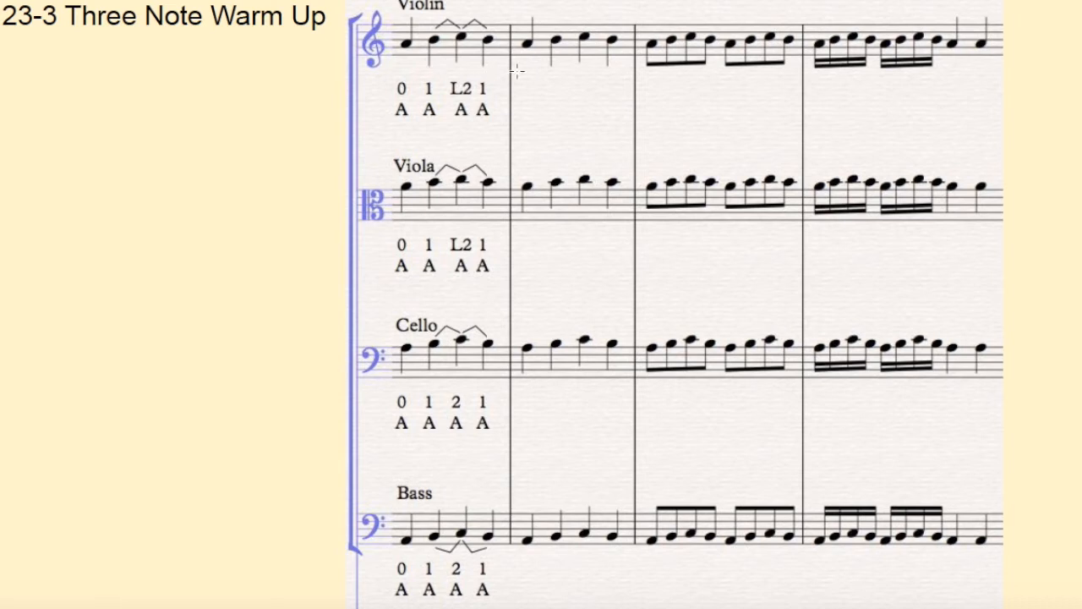
pyautogui.moveTo(585, 78)
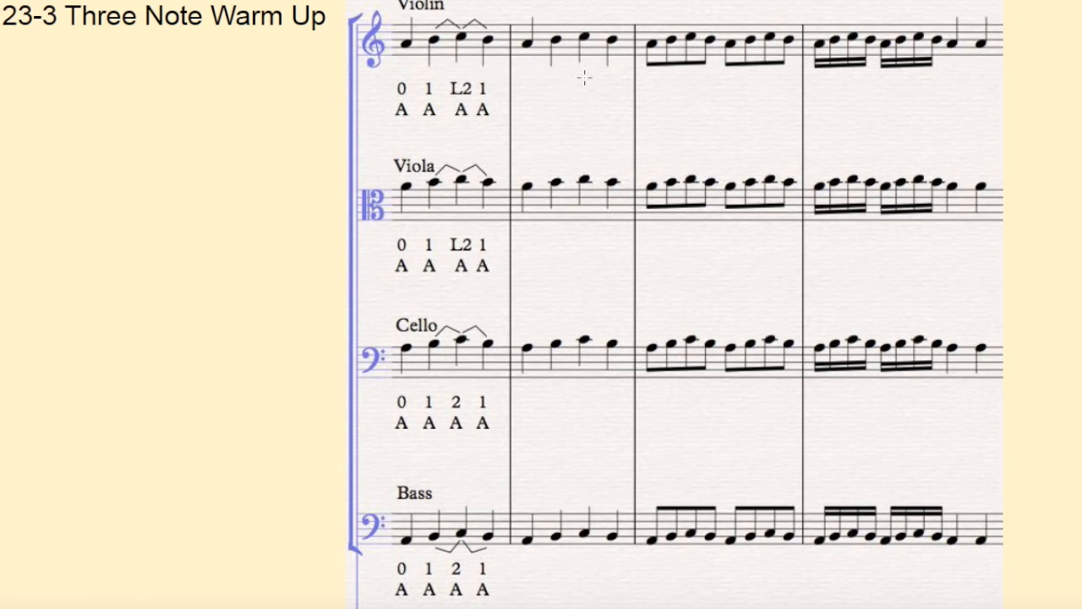
pyautogui.moveTo(653, 92)
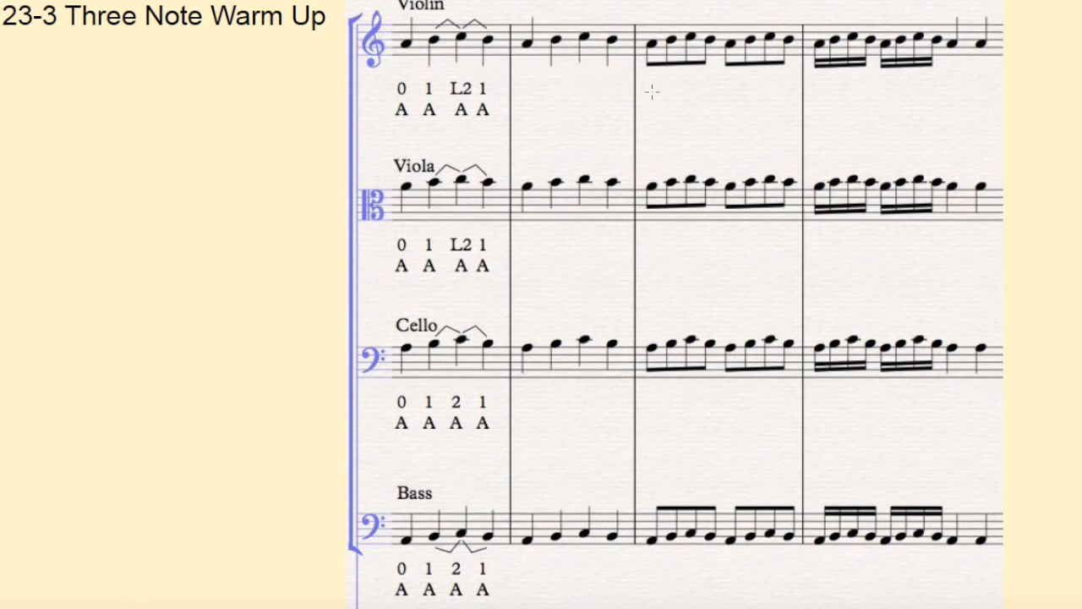
pyautogui.moveTo(776, 91)
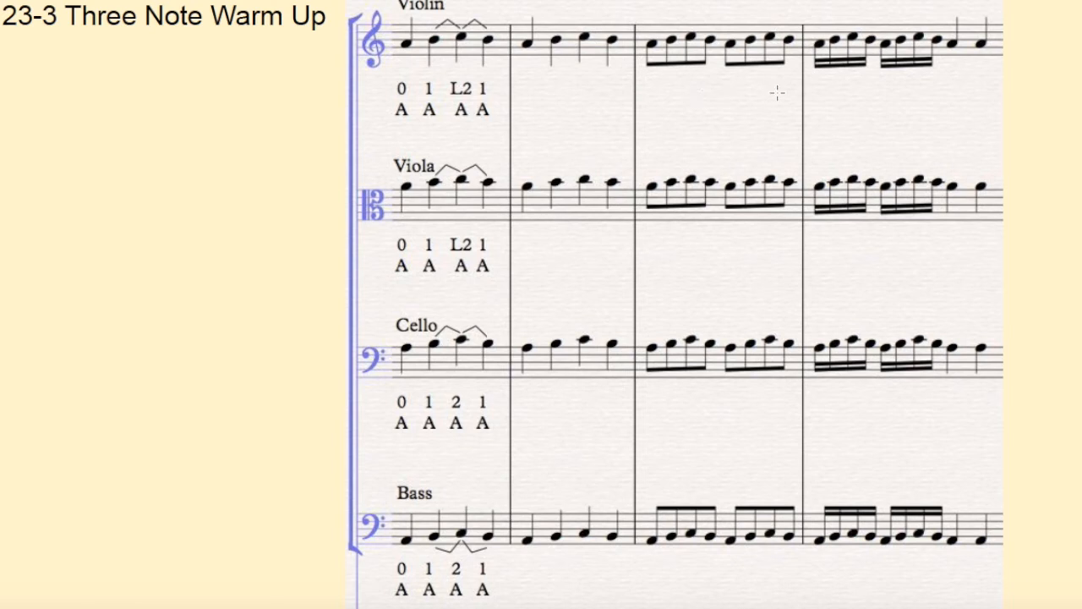
pyautogui.moveTo(896, 98)
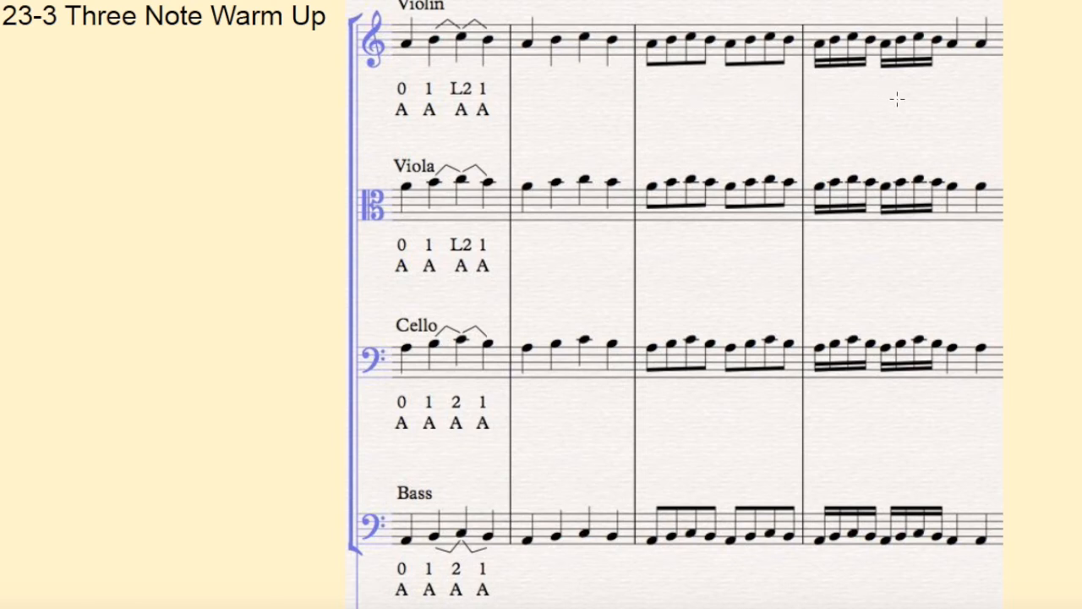
pyautogui.moveTo(979, 95)
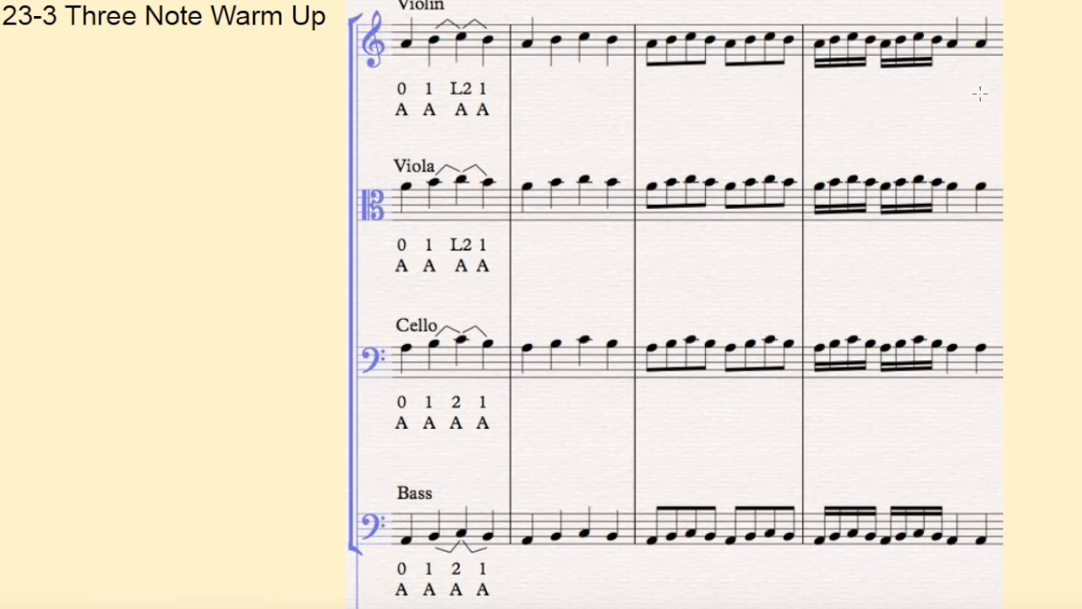
pyautogui.moveTo(358, 95)
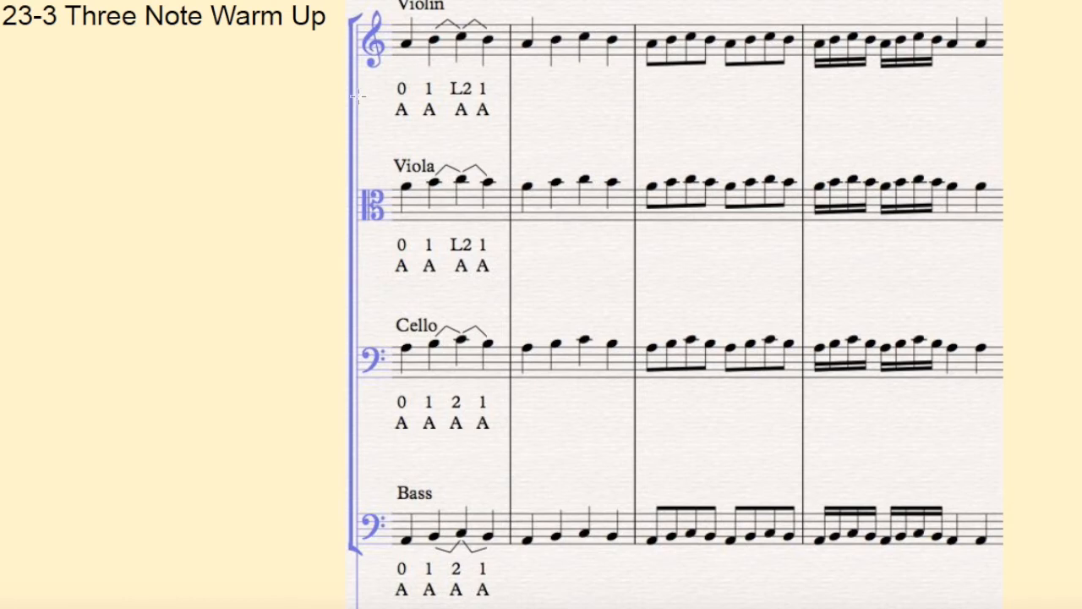
pyautogui.moveTo(308, 115)
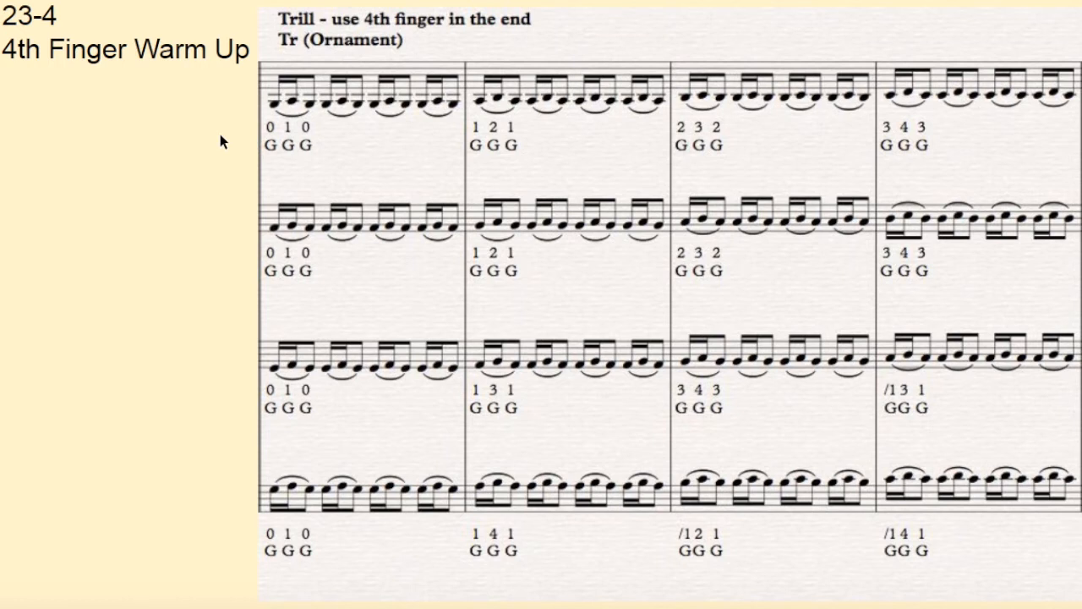
pyautogui.moveTo(294, 105)
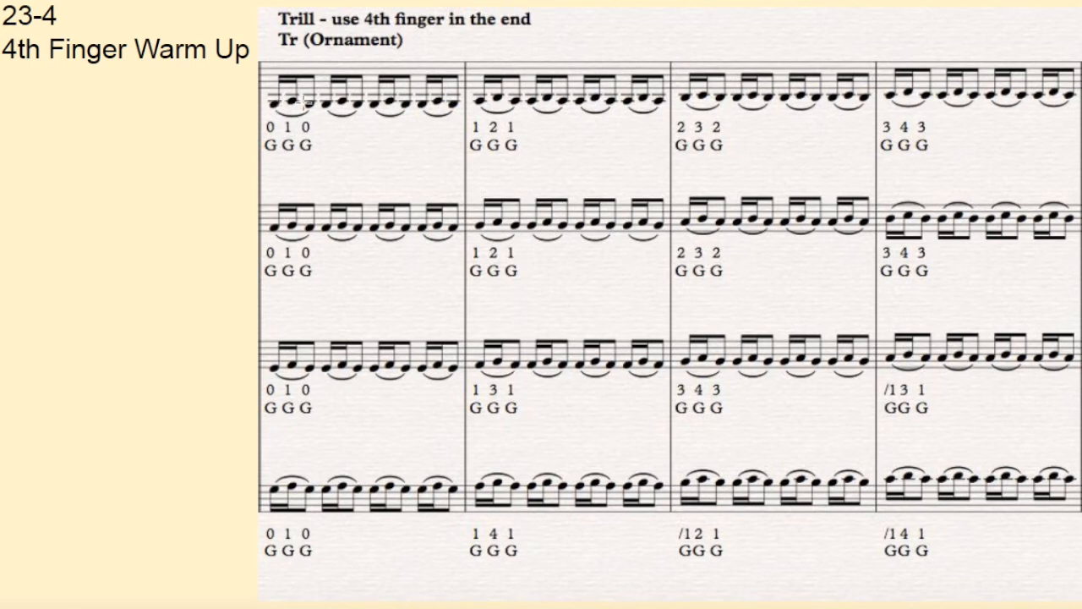
pyautogui.moveTo(270, 102)
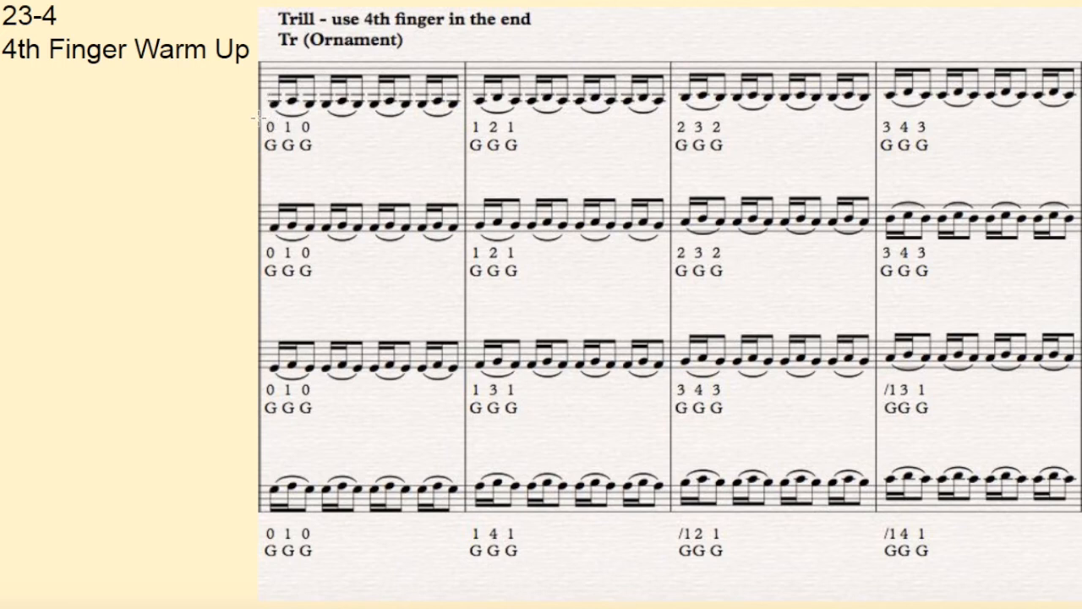
pyautogui.moveTo(216, 174)
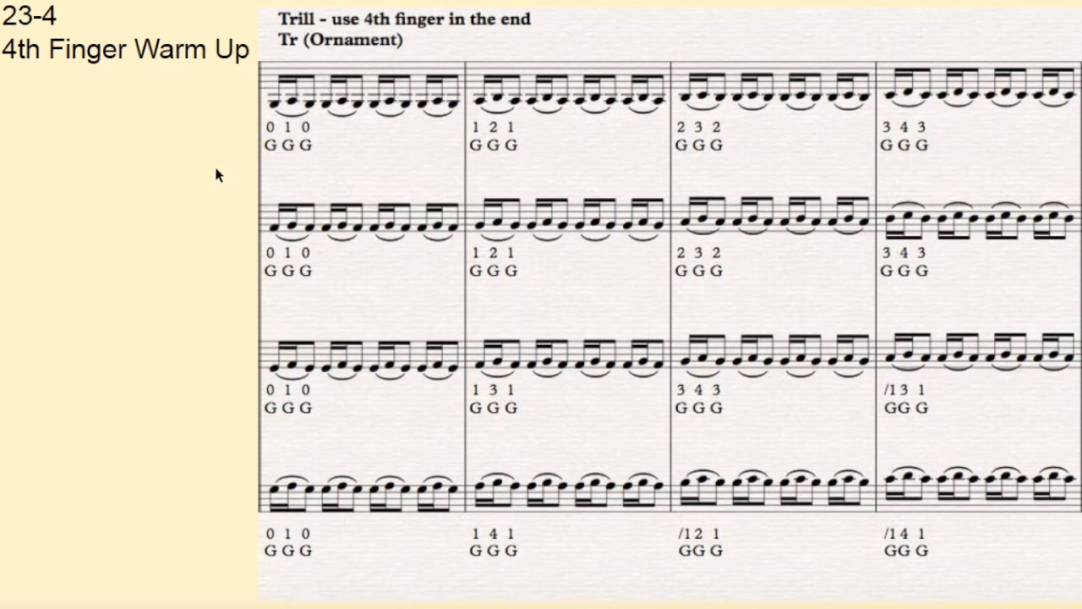
pyautogui.moveTo(328, 163)
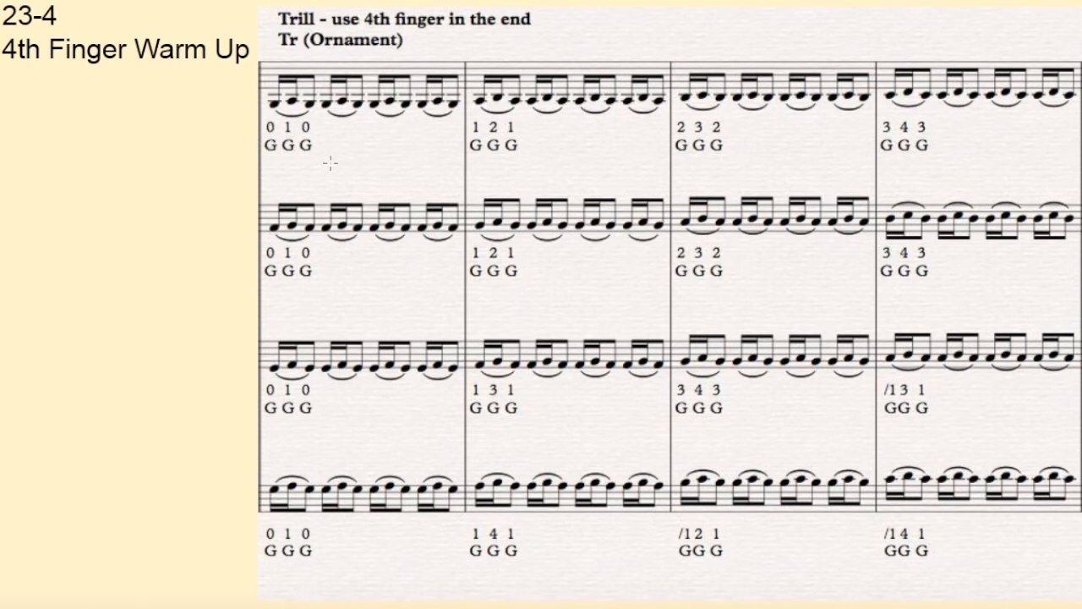
pyautogui.moveTo(423, 159)
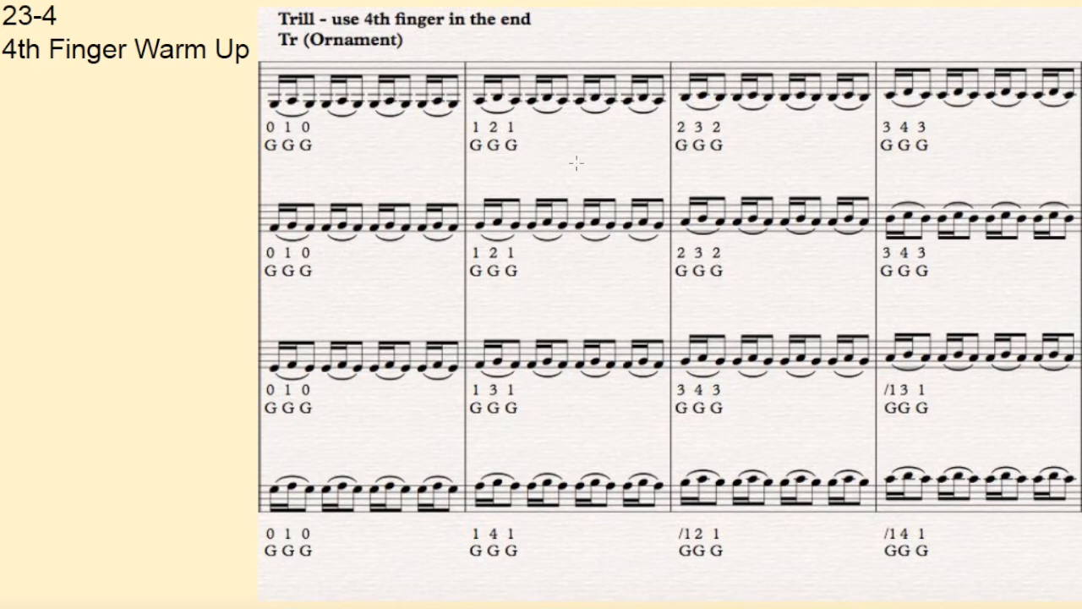
pyautogui.moveTo(687, 168)
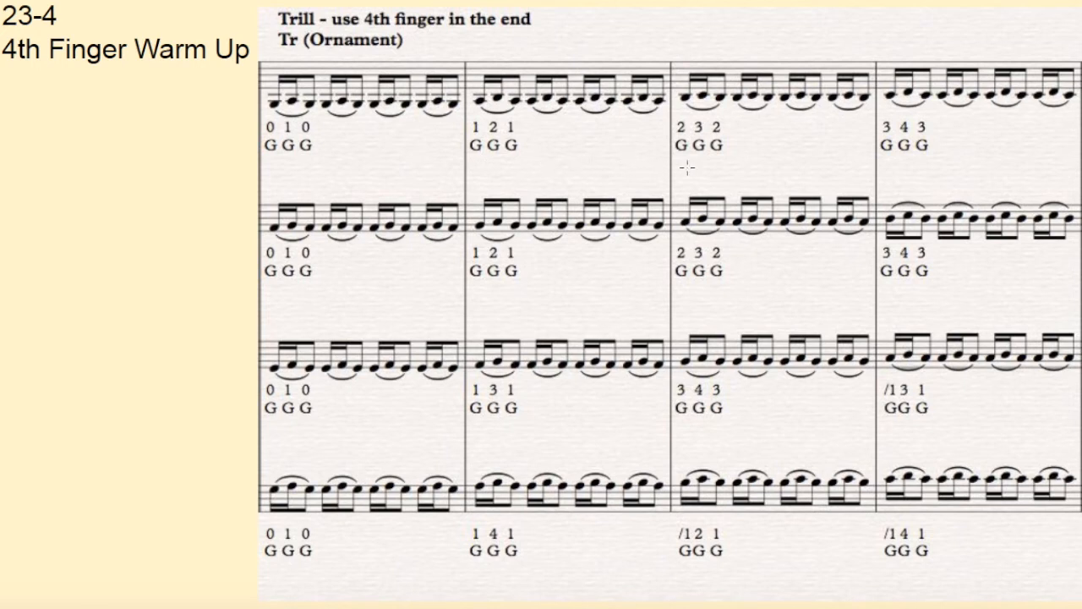
pyautogui.moveTo(788, 168)
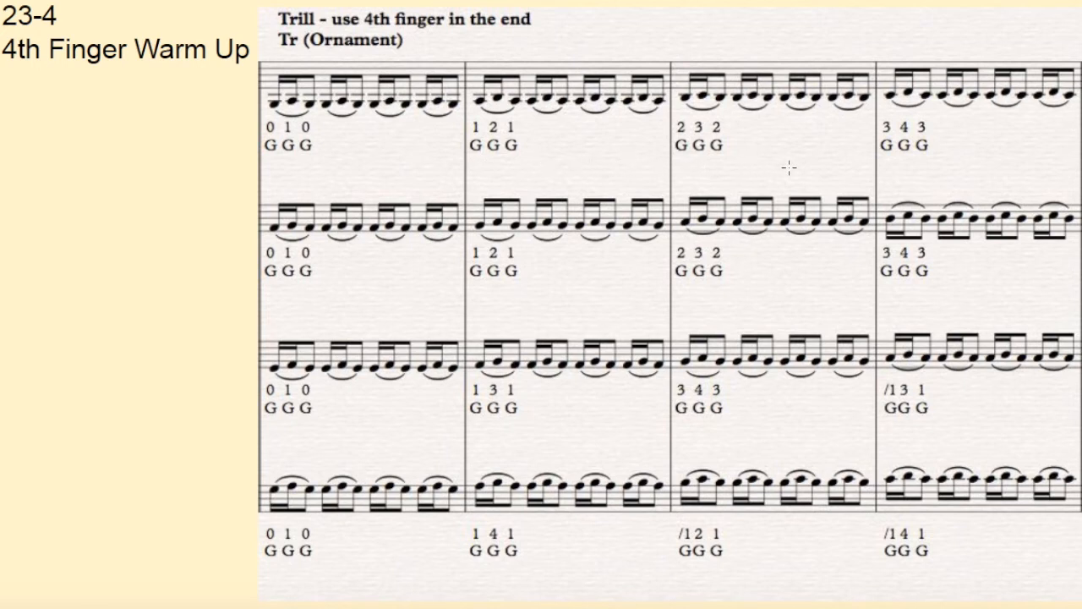
pyautogui.moveTo(882, 167)
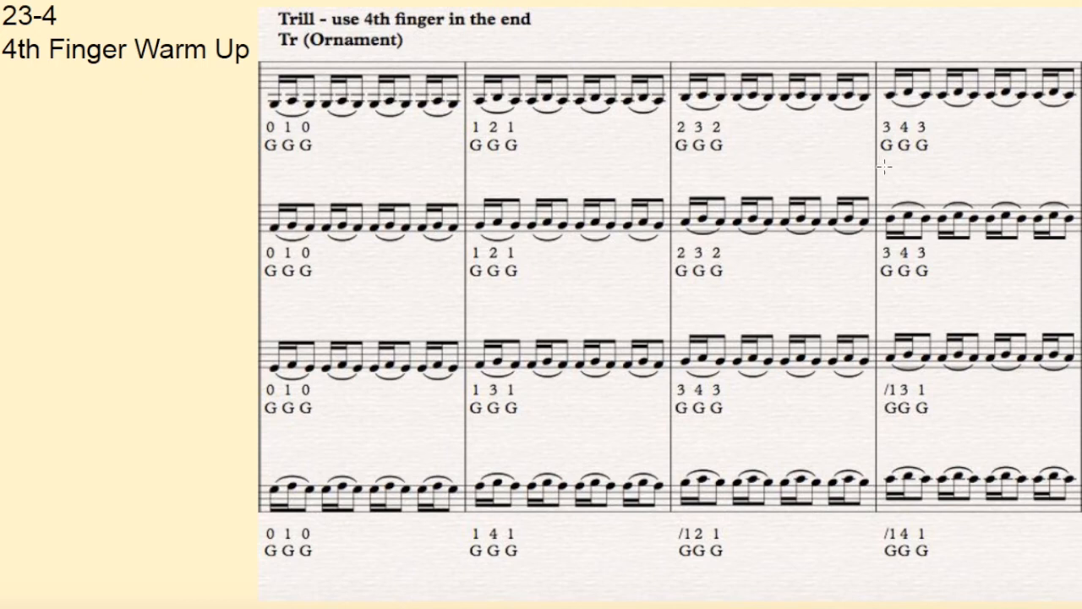
pyautogui.moveTo(1032, 162)
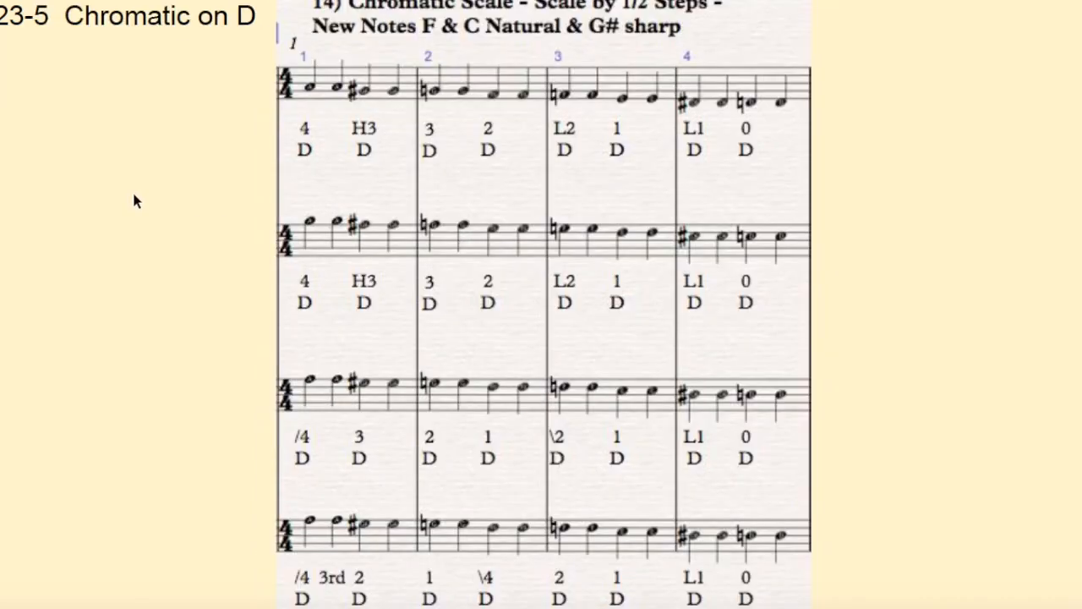
pyautogui.moveTo(296, 189)
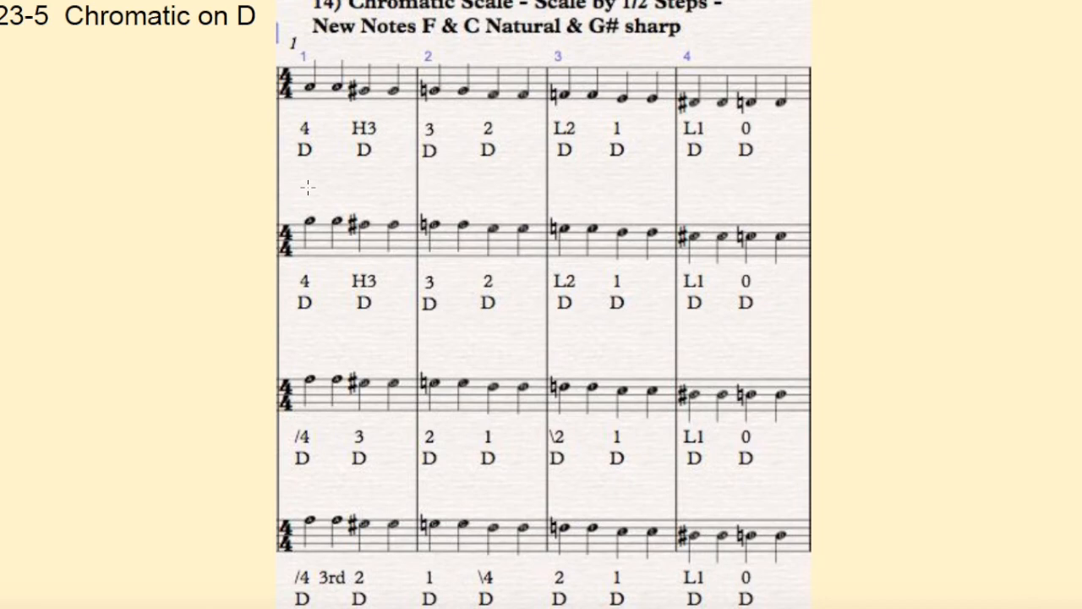
pyautogui.moveTo(308, 195)
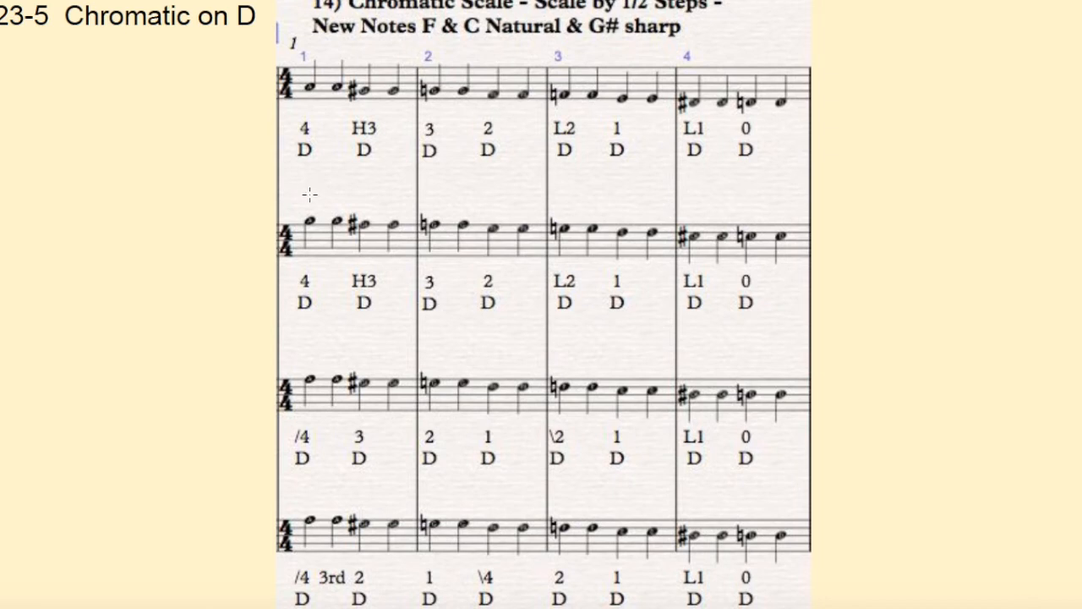
pyautogui.moveTo(234, 179)
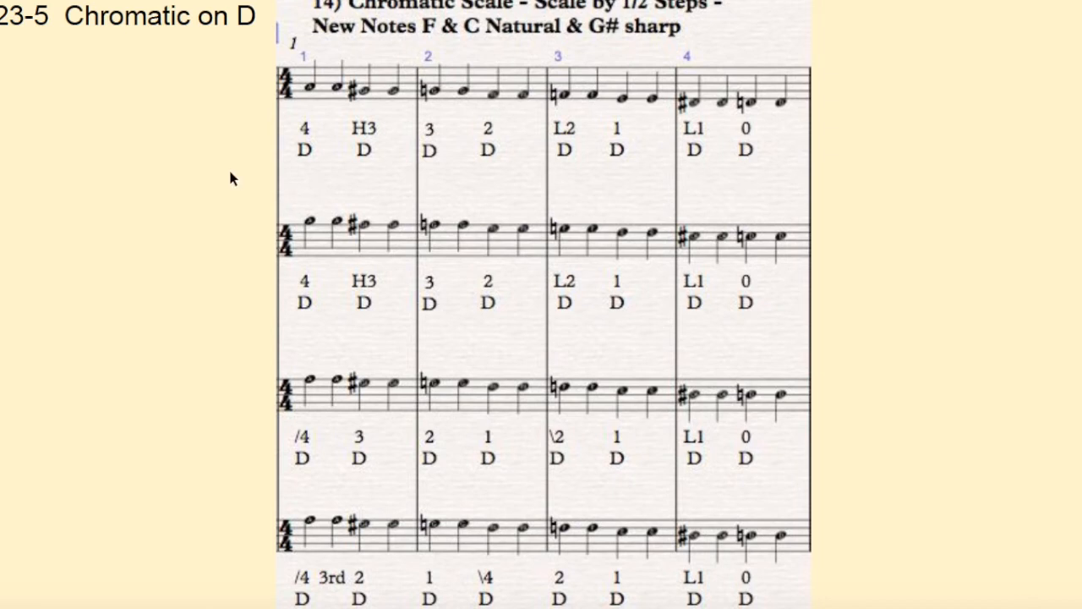
pyautogui.moveTo(294, 196)
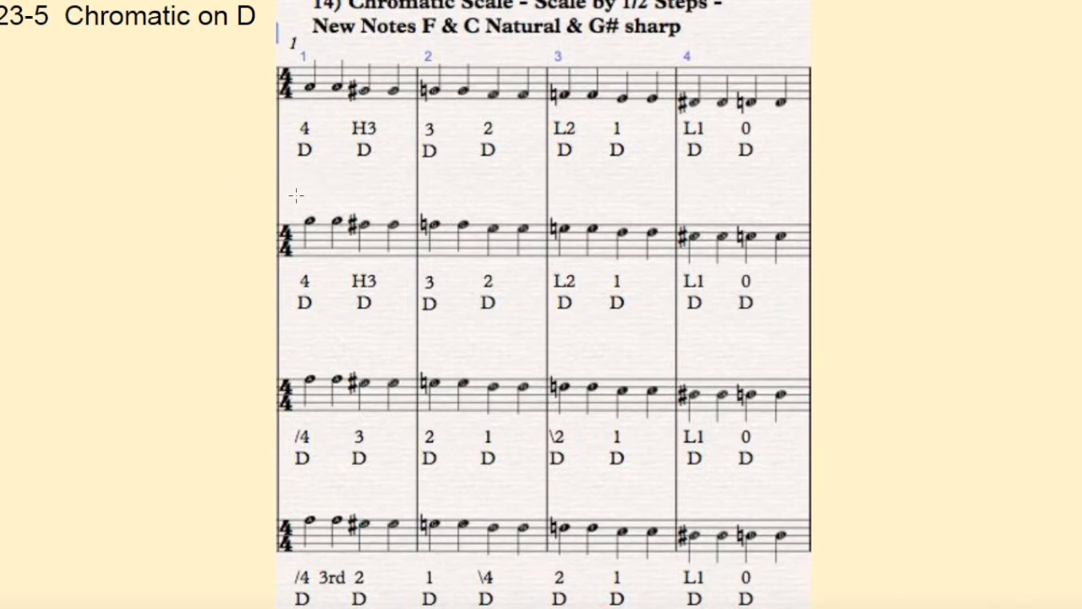
pyautogui.moveTo(369, 196)
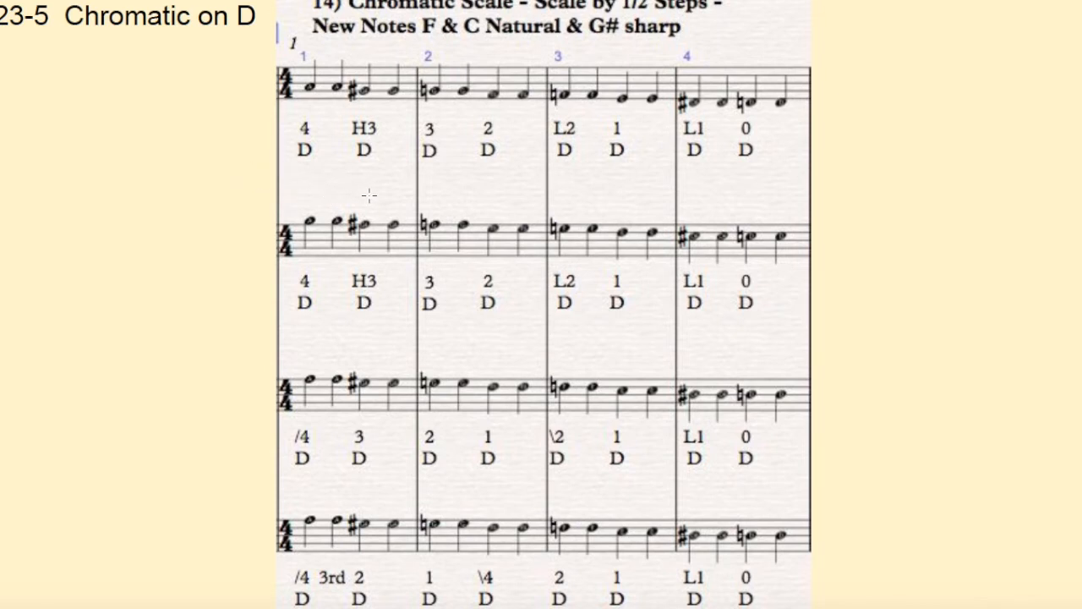
pyautogui.moveTo(459, 196)
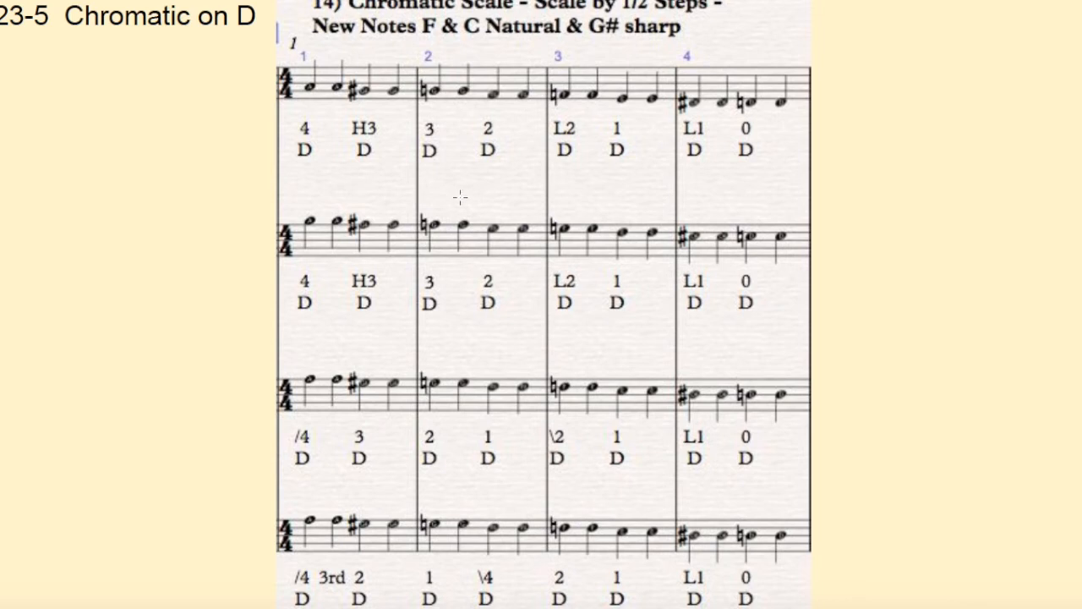
pyautogui.moveTo(526, 204)
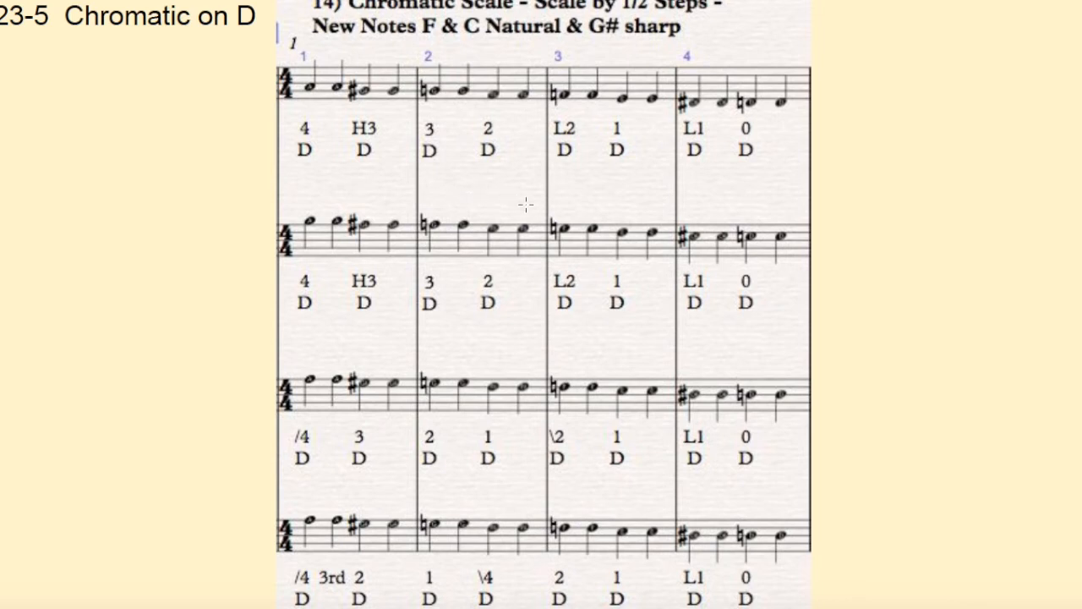
pyautogui.moveTo(622, 209)
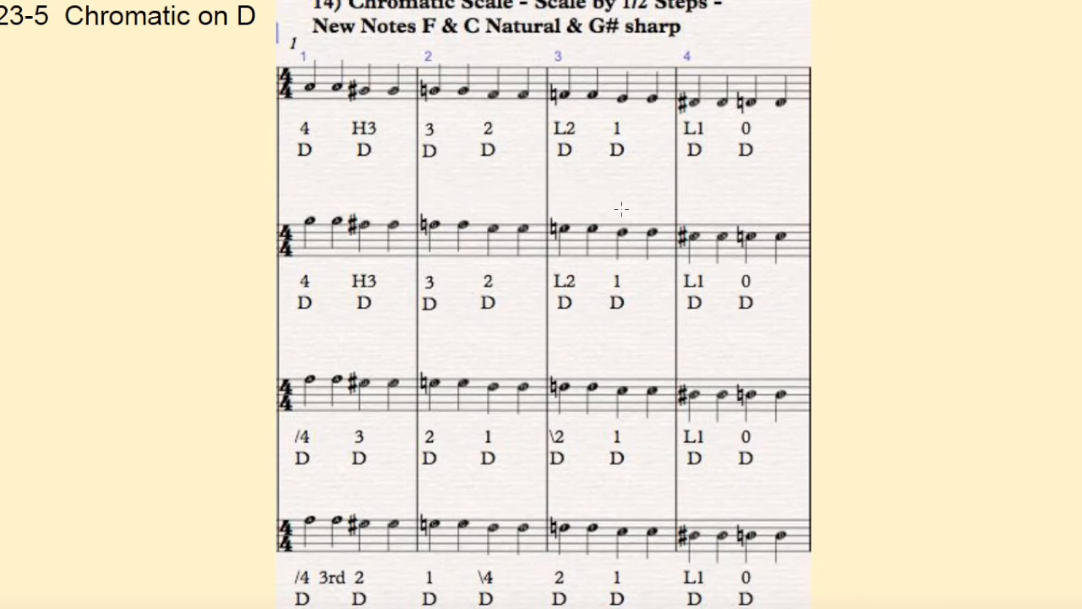
pyautogui.moveTo(702, 203)
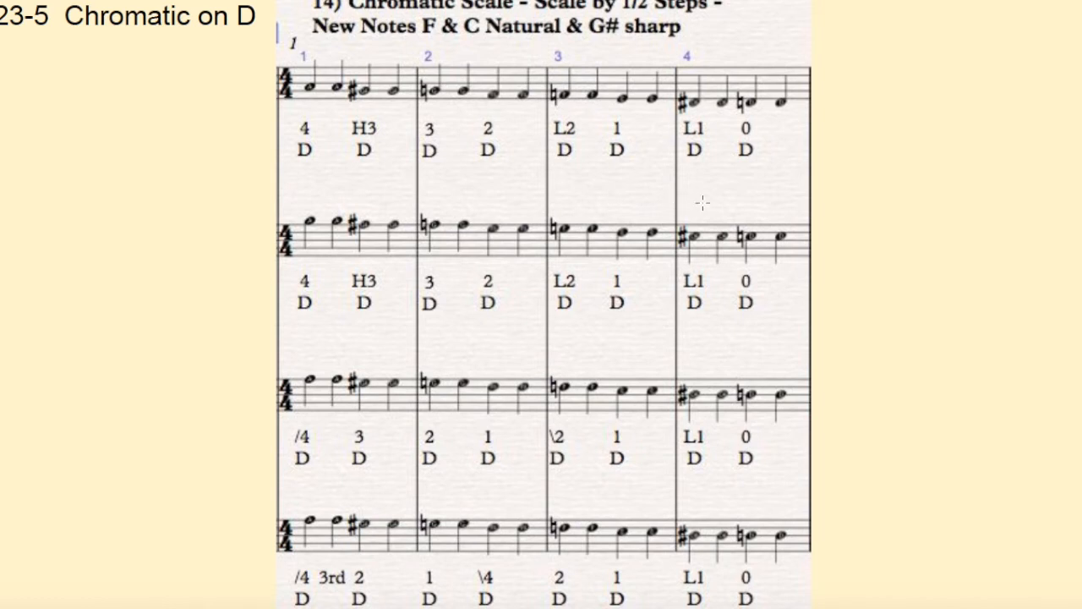
pyautogui.moveTo(779, 217)
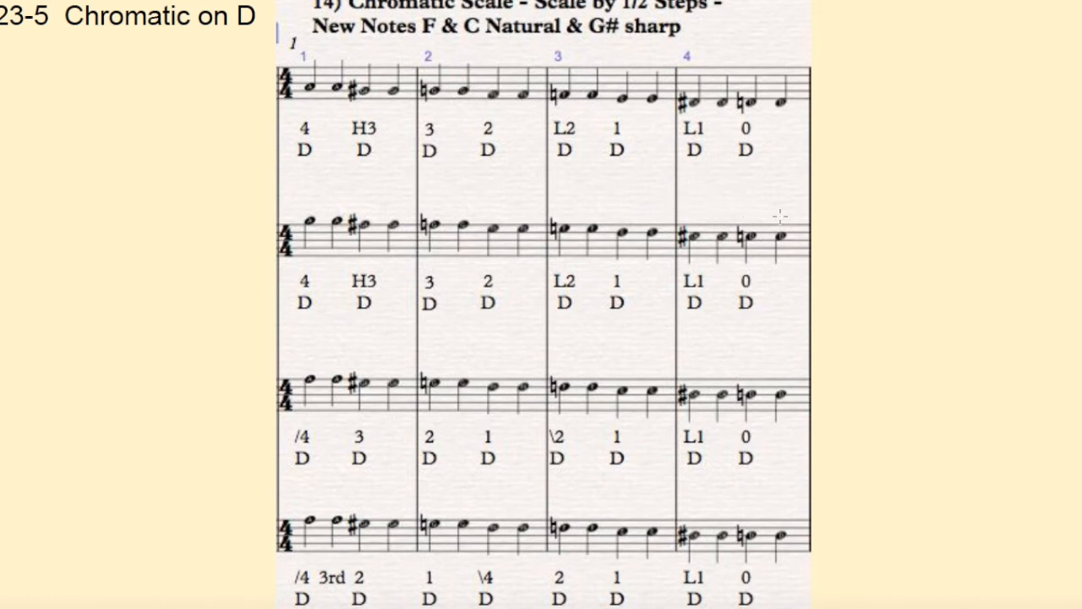
pyautogui.moveTo(197, 196)
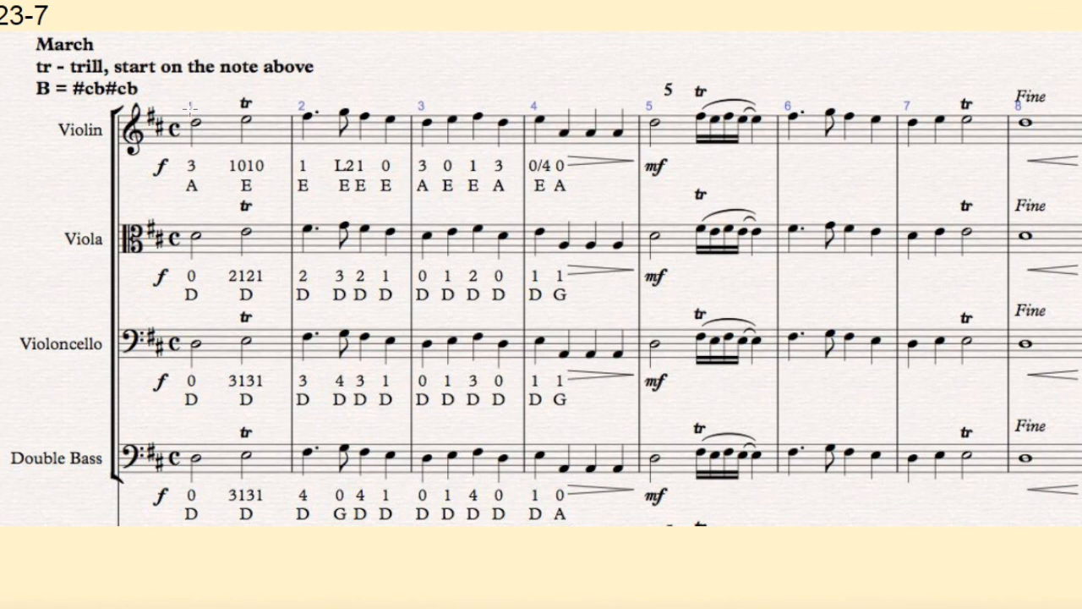
pyautogui.moveTo(195, 100)
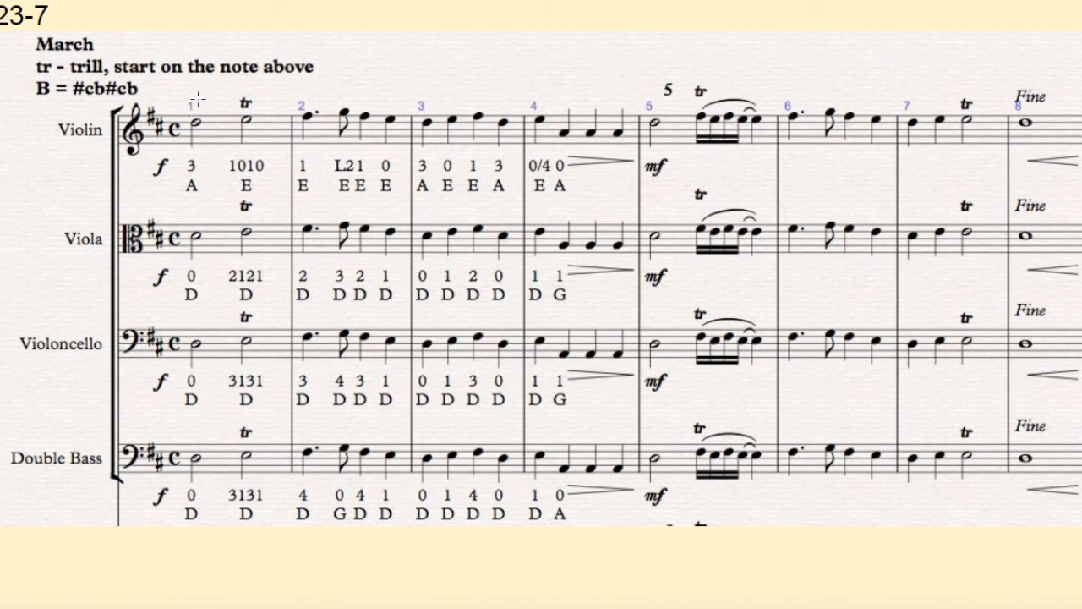
pyautogui.moveTo(195, 132)
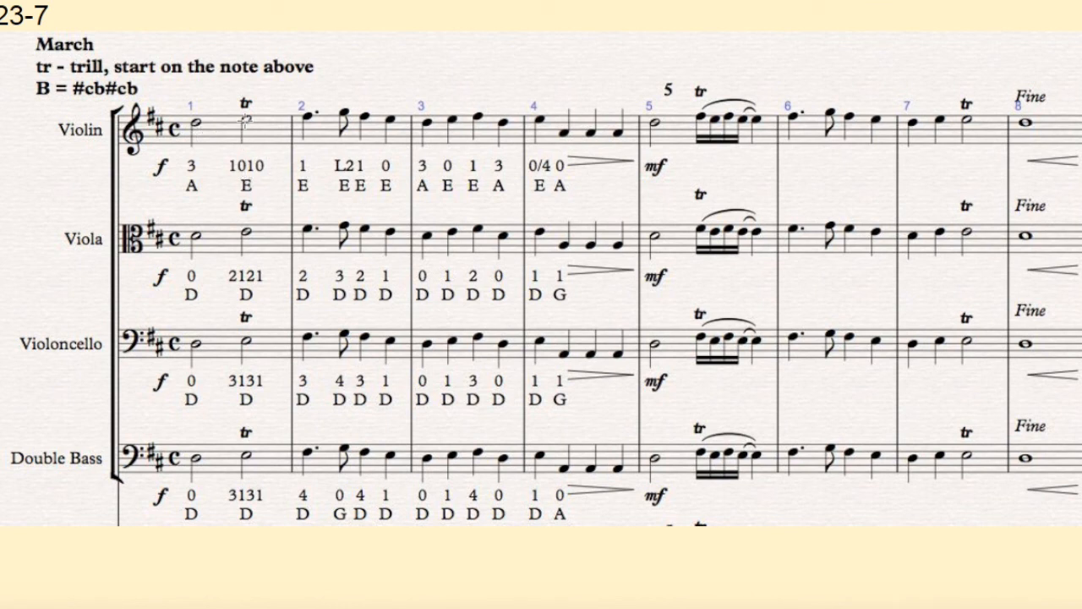
pyautogui.moveTo(199, 100)
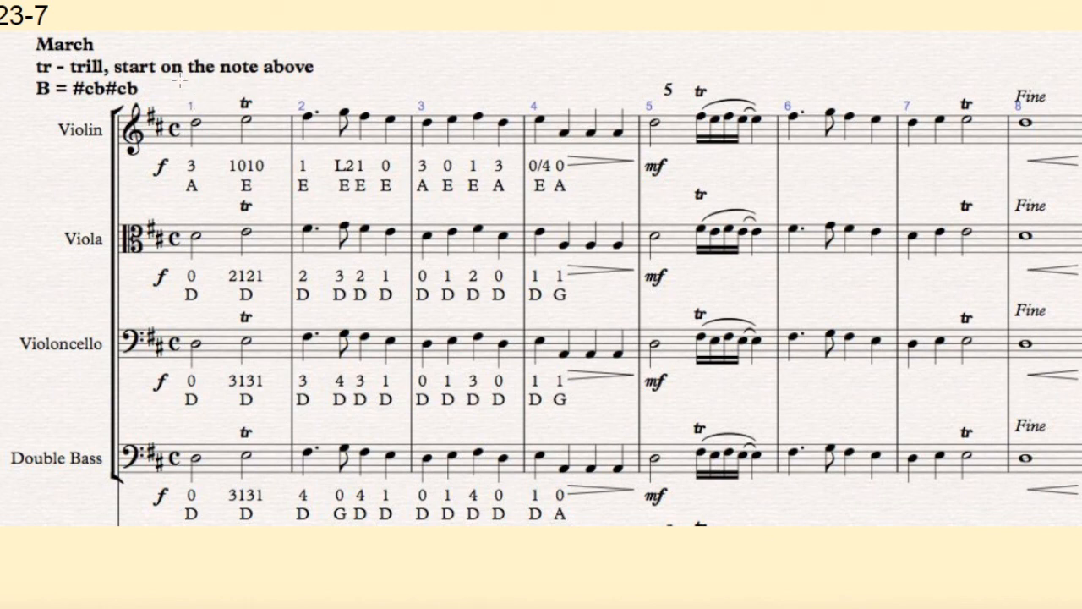
pyautogui.moveTo(245, 88)
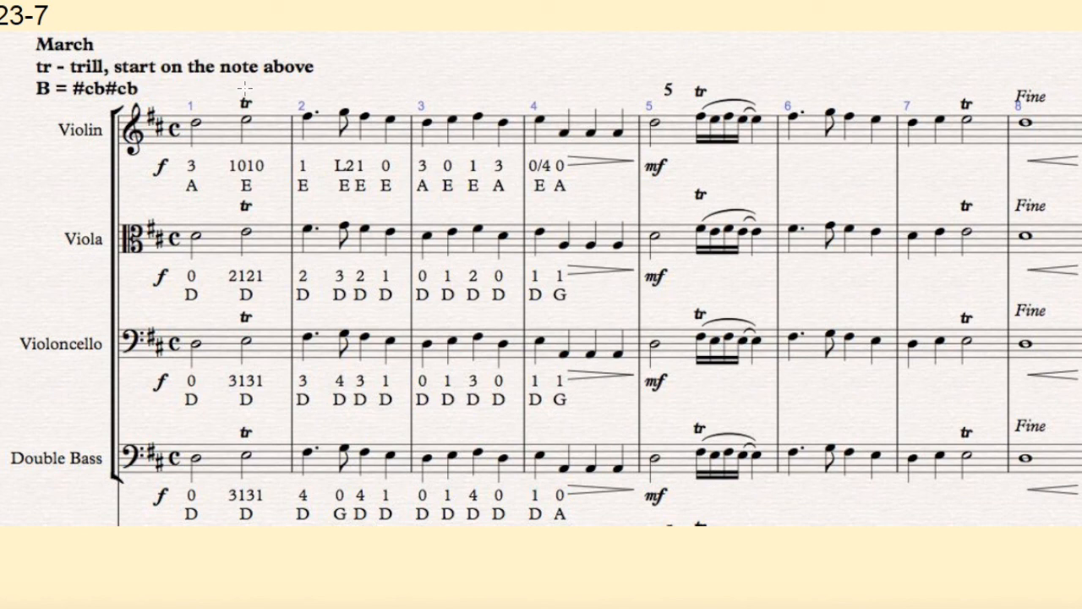
pyautogui.moveTo(355, 87)
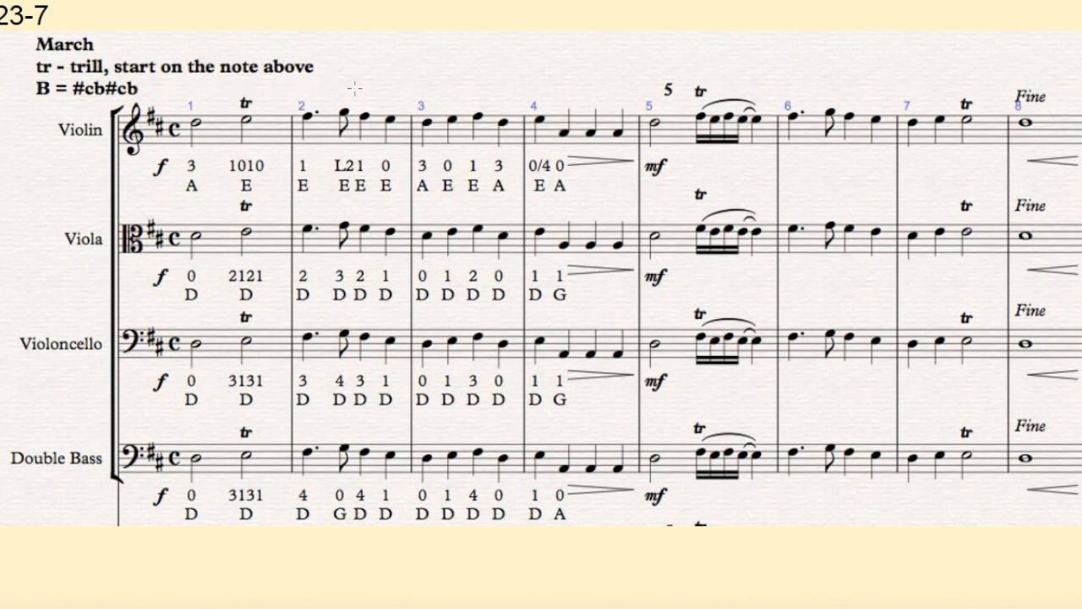
pyautogui.moveTo(456, 95)
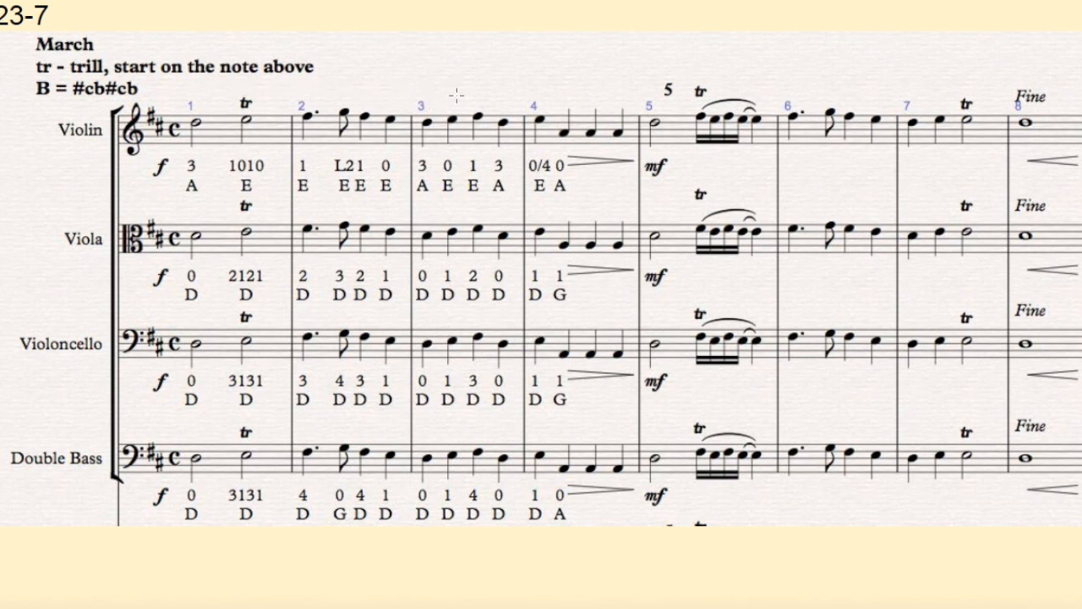
pyautogui.moveTo(565, 91)
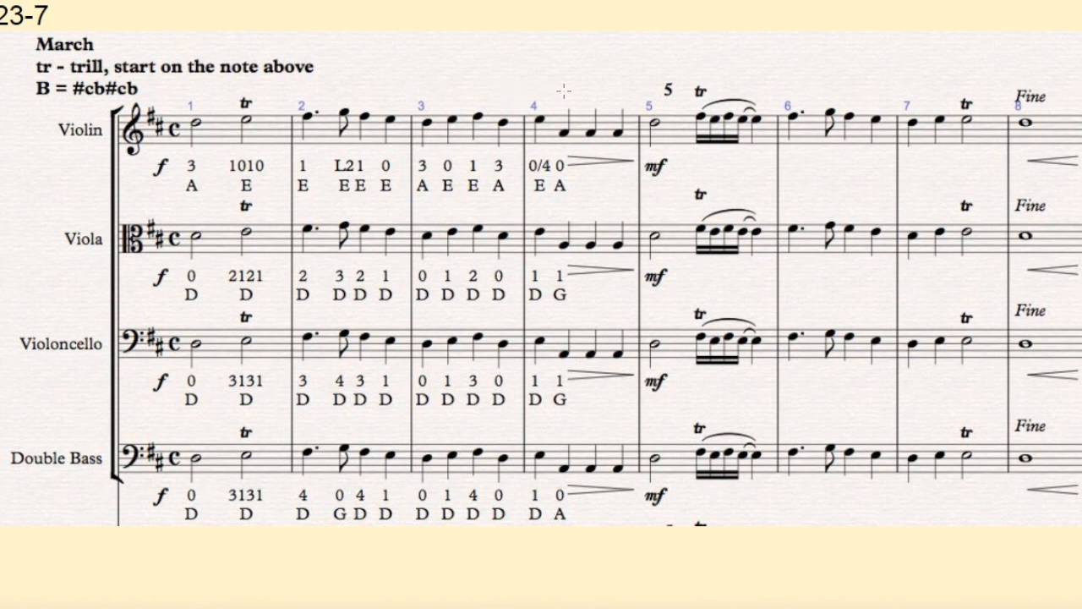
pyautogui.moveTo(656, 96)
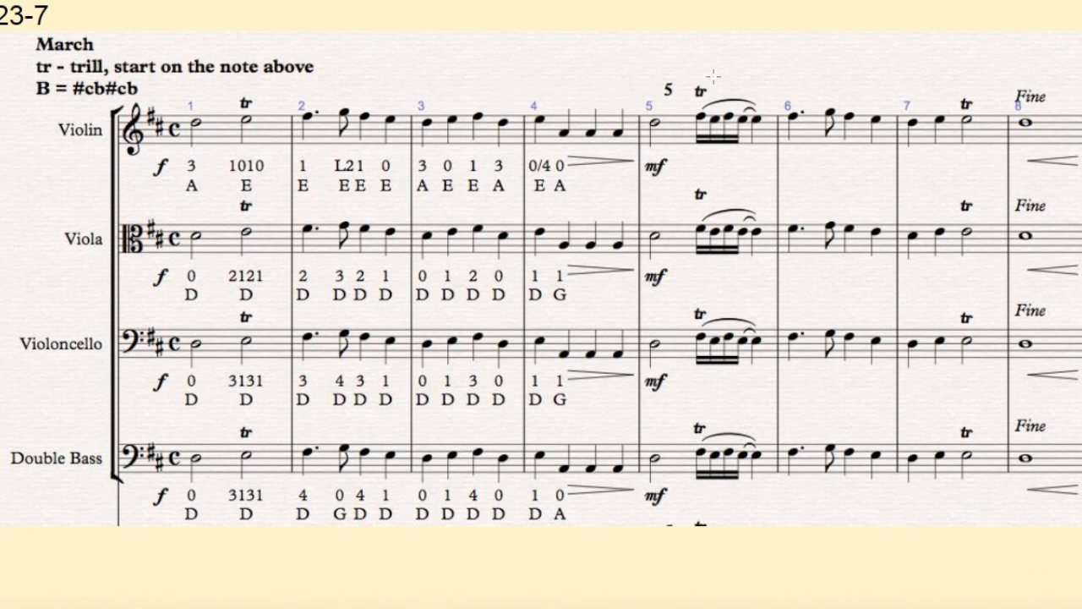
pyautogui.moveTo(852, 93)
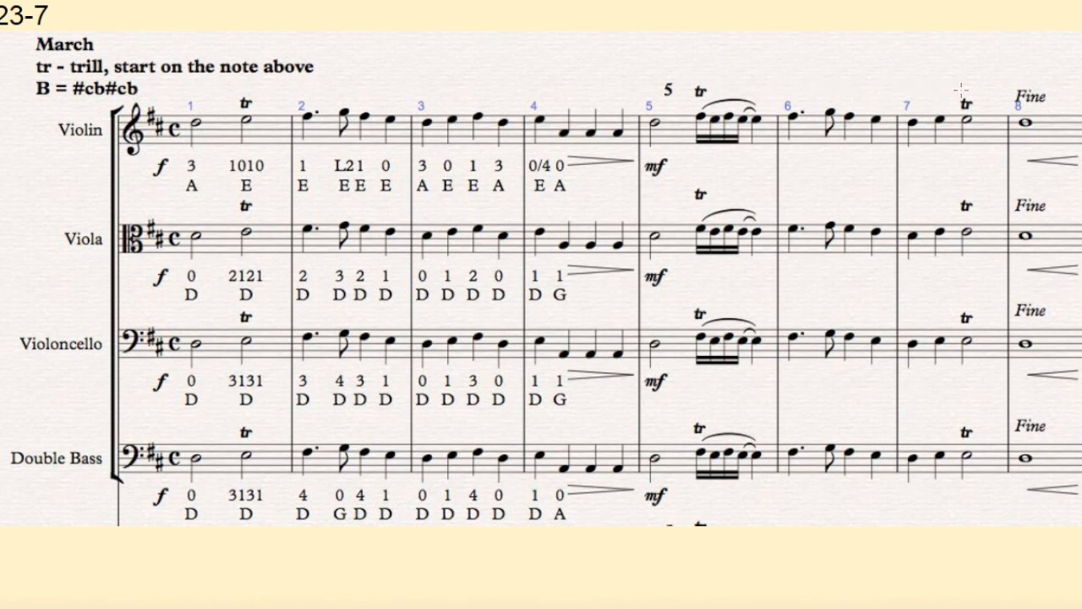
pyautogui.moveTo(404, 202)
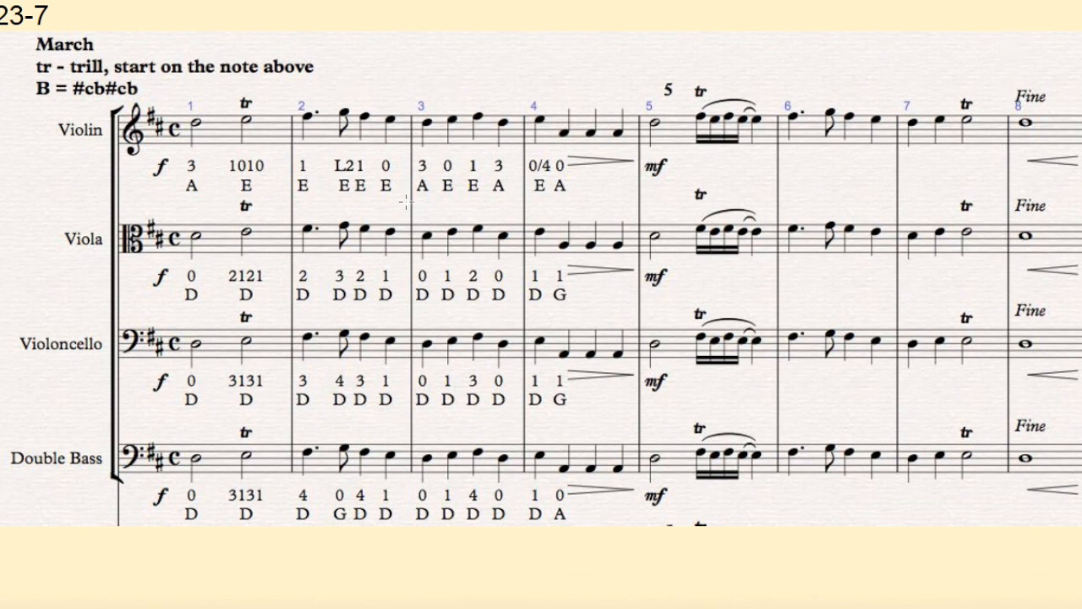